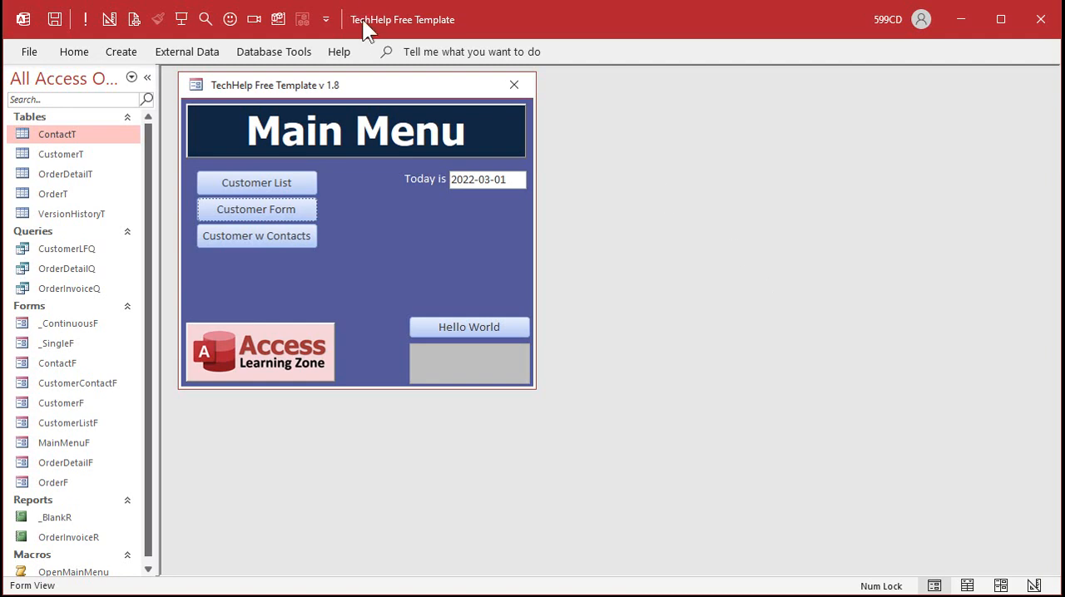
{"action": "mouse_move", "coordinate": [456, 30]}
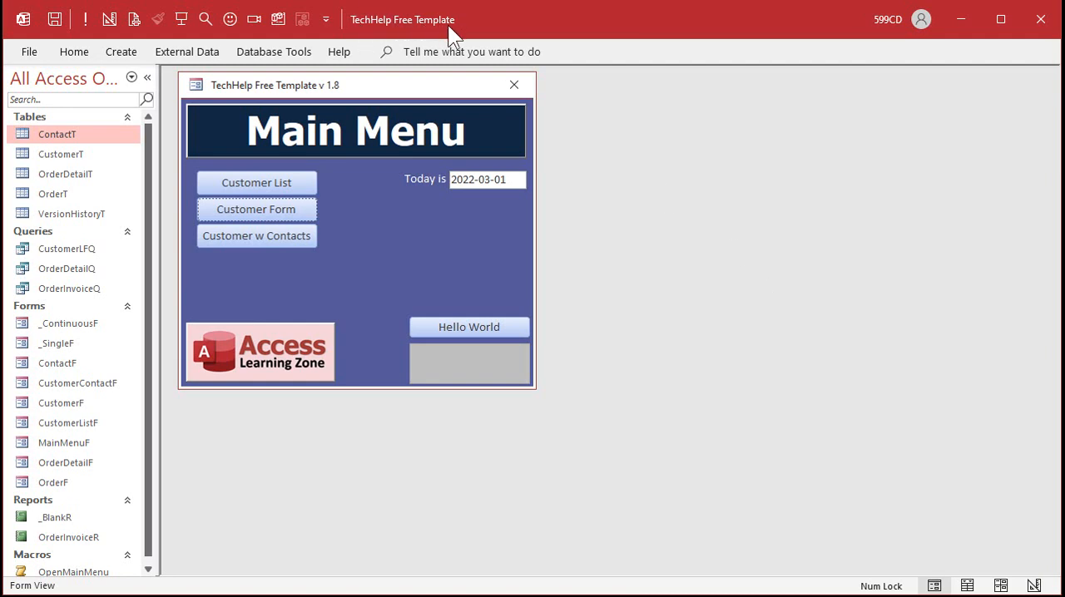
{"action": "mouse_move", "coordinate": [761, 213]}
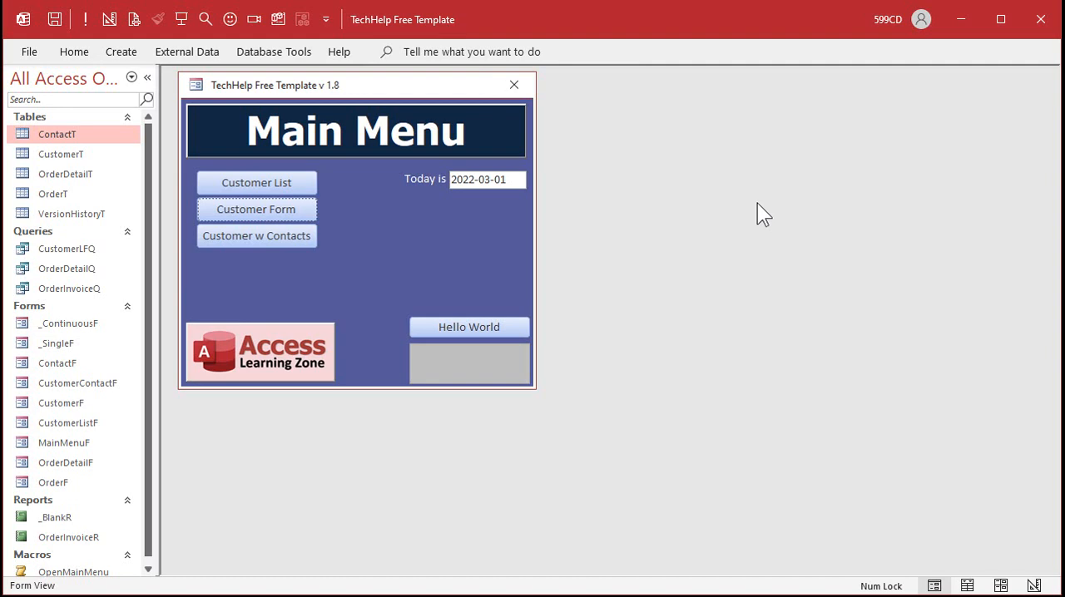
{"action": "mouse_move", "coordinate": [396, 293]}
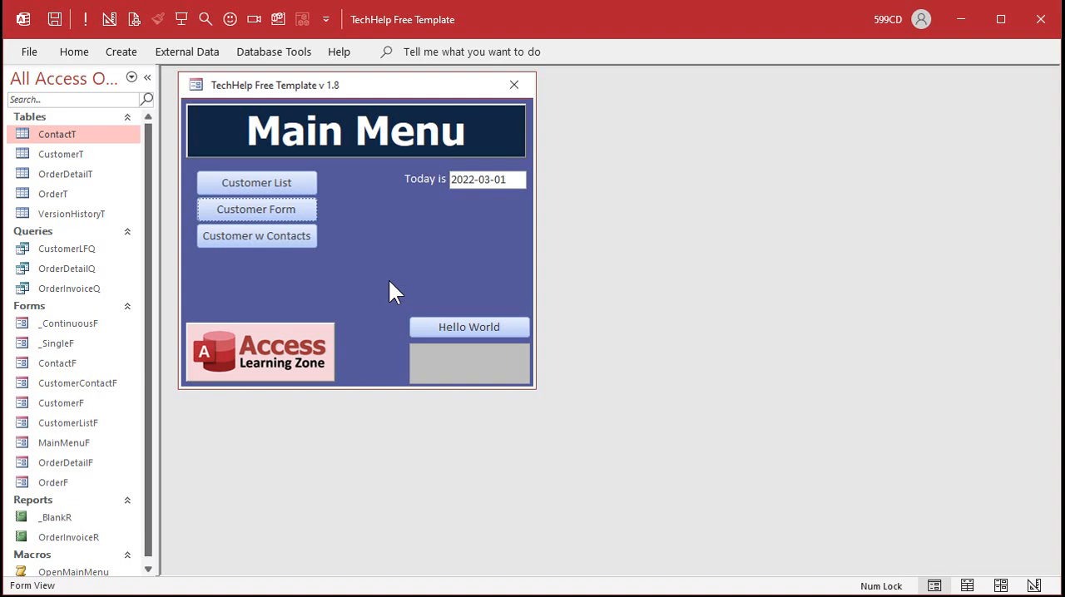
{"action": "mouse_move", "coordinate": [381, 256]}
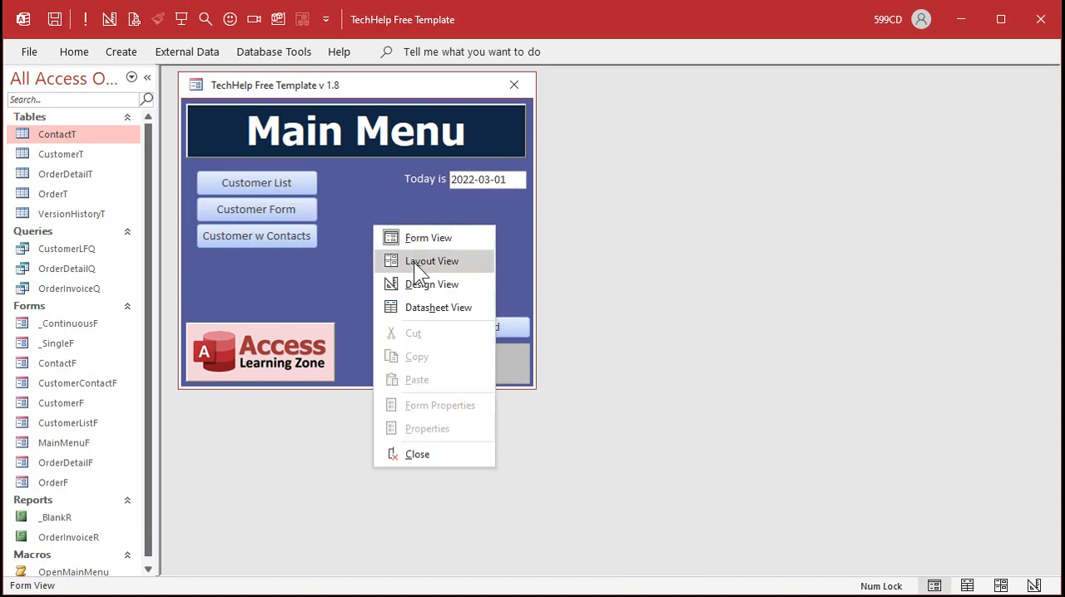
- Open the Main Menu form in Design View to edit its controls
{"action": "left_click", "coordinate": [432, 283]}
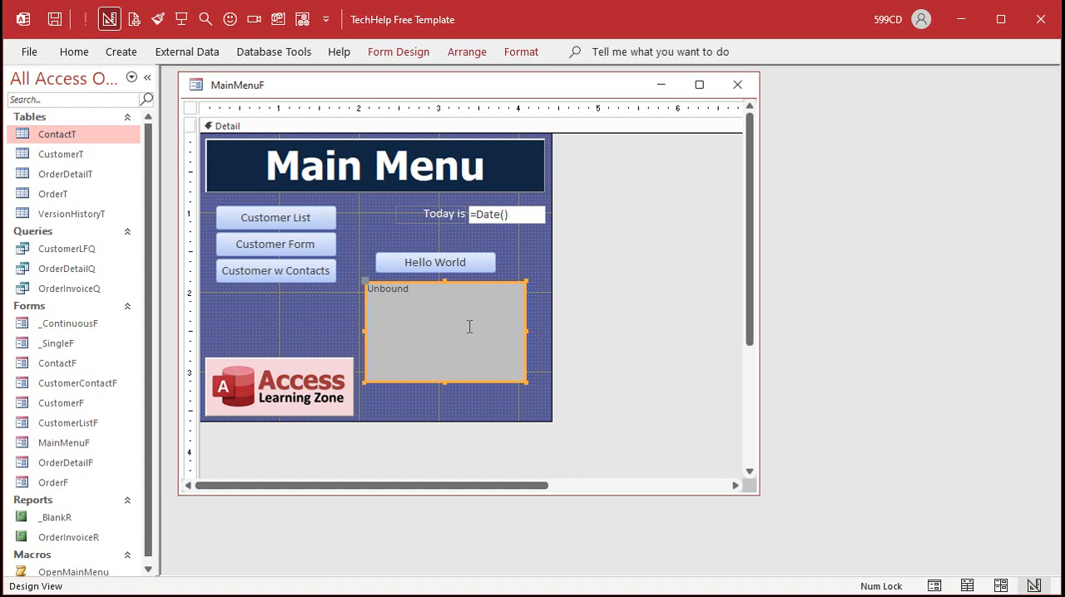
- Replace the Hello World status line in HelloWorldBtn_Click with a Beep statement
{"action": "left_click", "coordinate": [436, 263]}
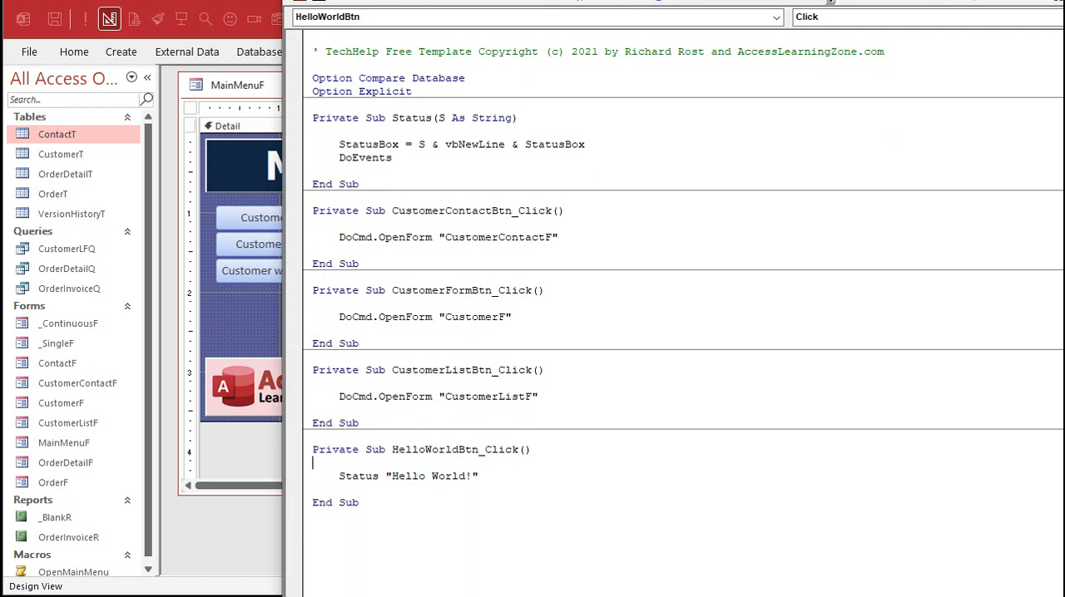
{"action": "double_click", "coordinate": [358, 476]}
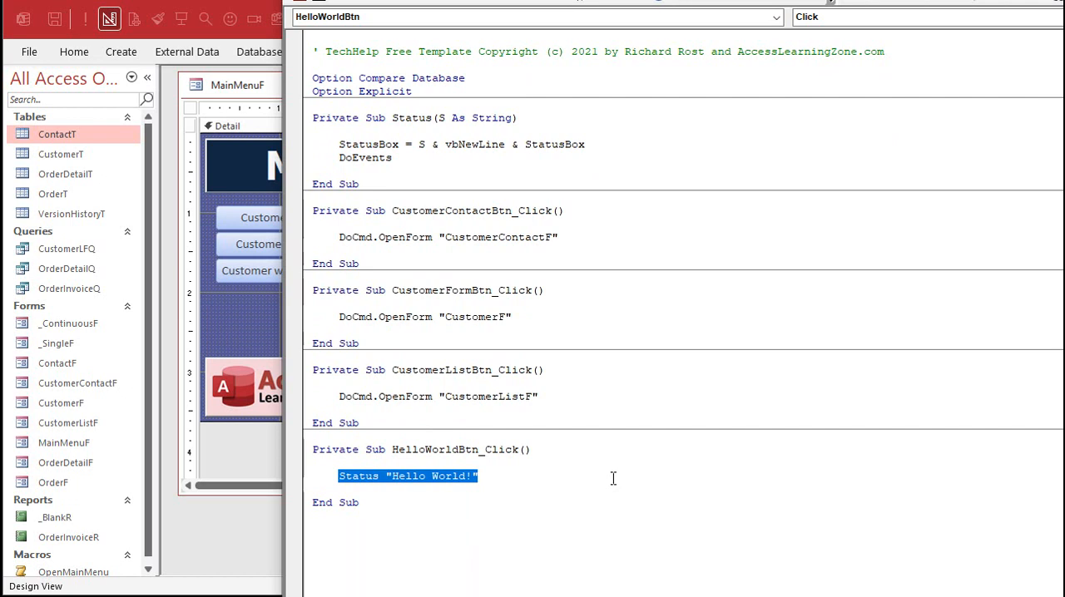
{"action": "type", "text": "beep"}
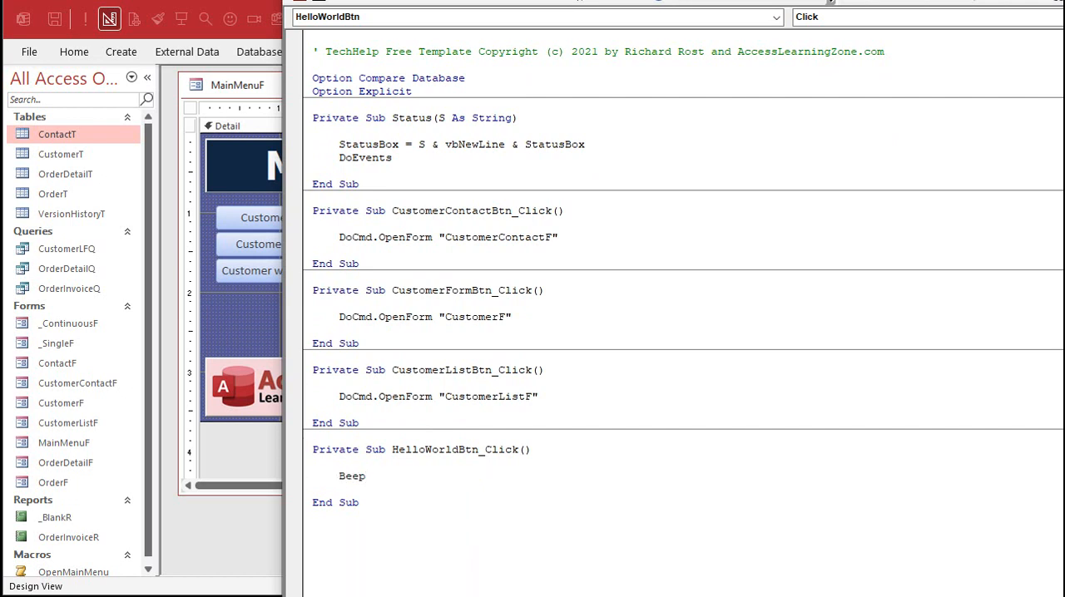
{"action": "type", "text": "docmd."}
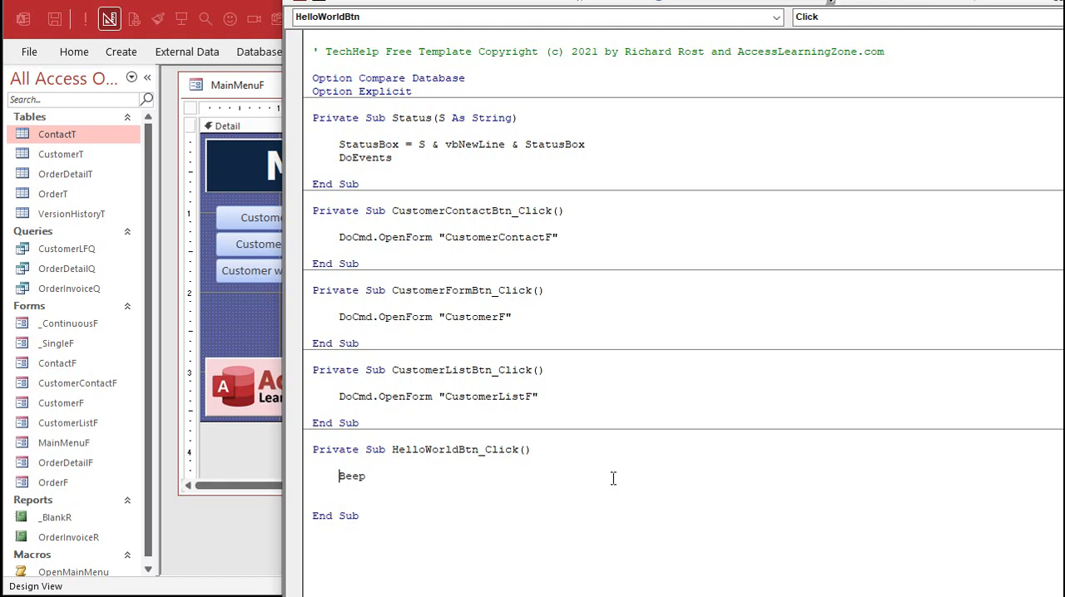
{"action": "mouse_move", "coordinate": [258, 327]}
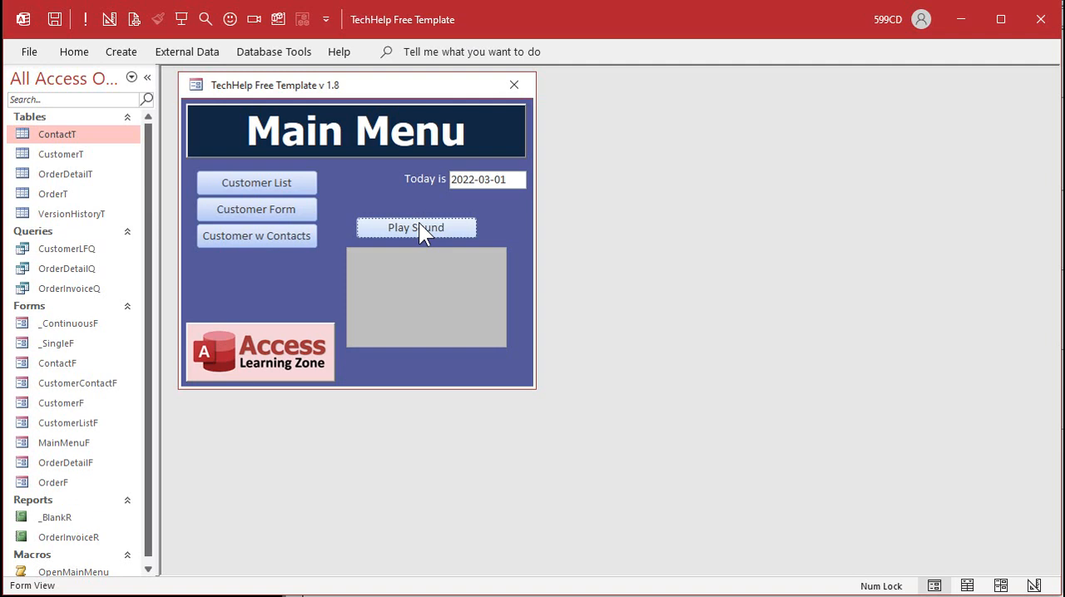
{"action": "mouse_move", "coordinate": [441, 243]}
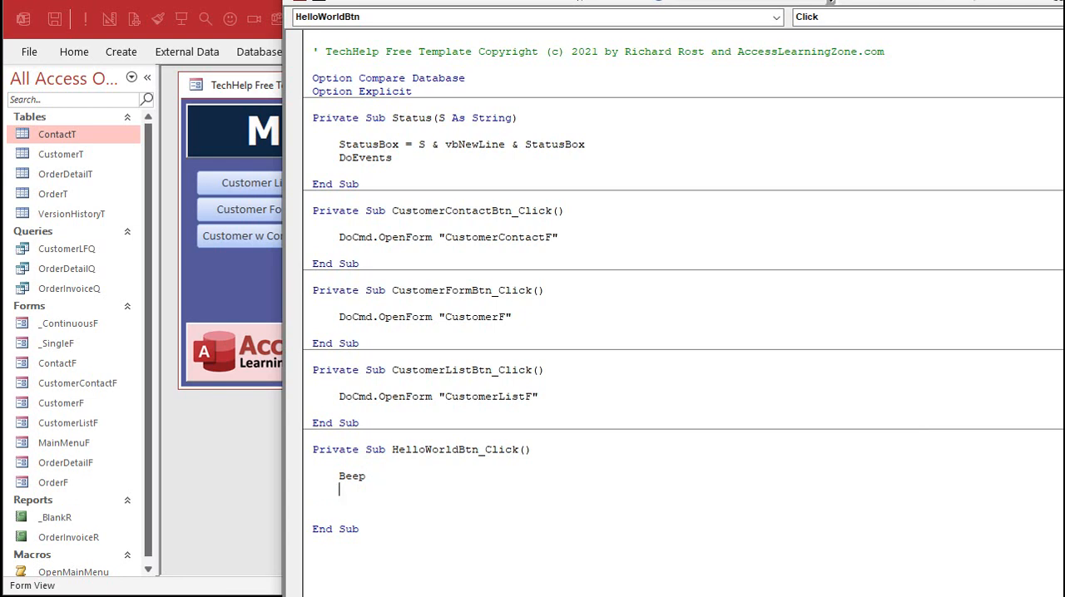
- Add more Beep lines so the click handler beeps four times in a row
{"action": "type", "text": "Beep"}
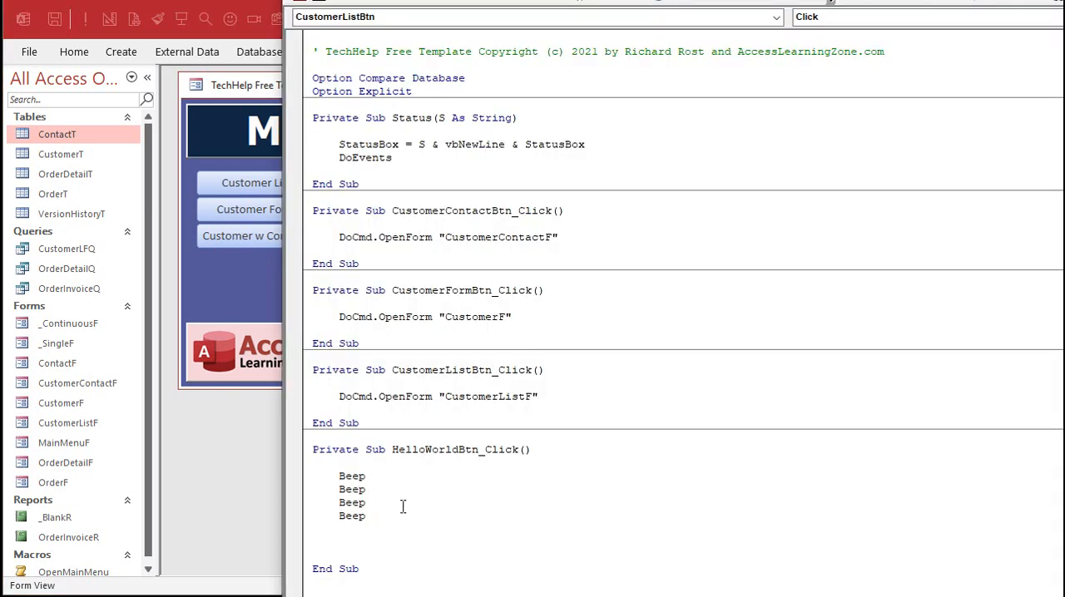
{"action": "left_click", "coordinate": [539, 396]}
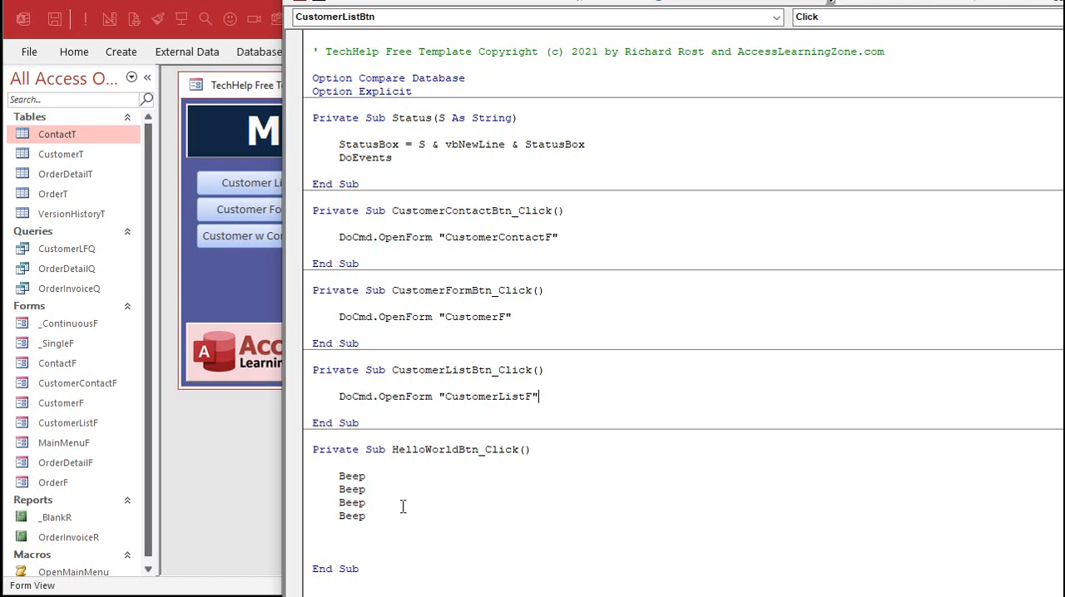
{"action": "mouse_move", "coordinate": [354, 491]}
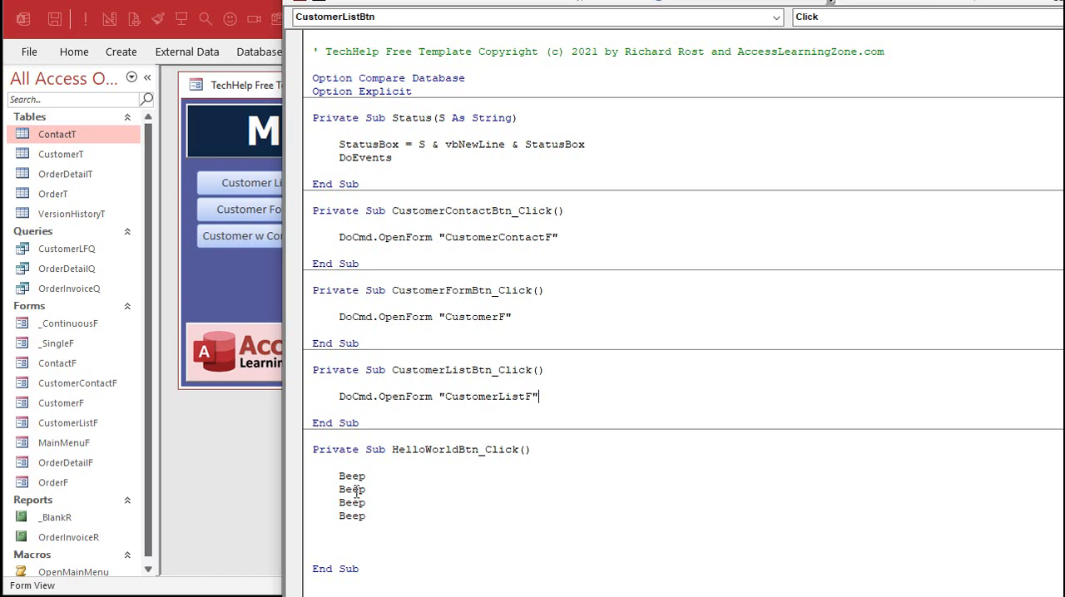
{"action": "mouse_move", "coordinate": [389, 489]}
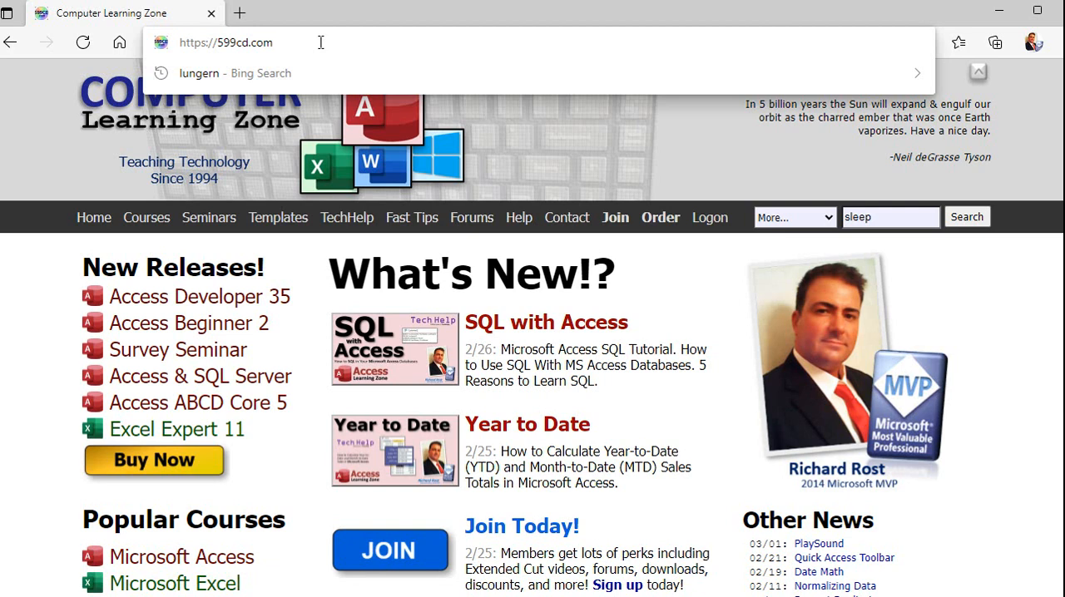
- Load the Sleep Seconds article on 599cd.com and locate the Public Declare Sleep line
{"action": "key", "text": "Enter"}
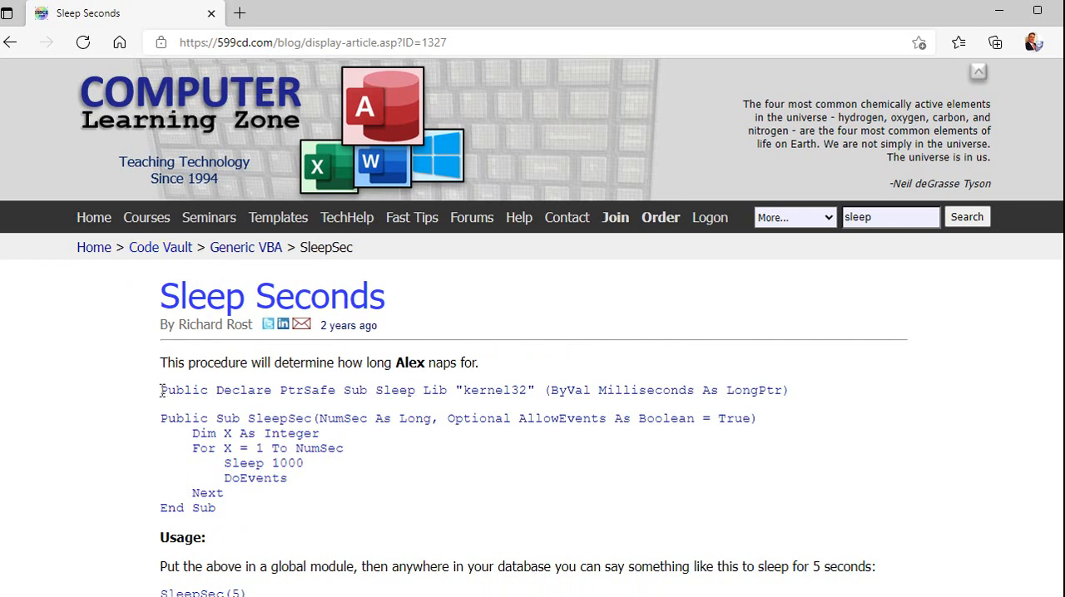
{"action": "left_click_drag", "start_coordinate": [160, 390], "coordinate": [789, 390]}
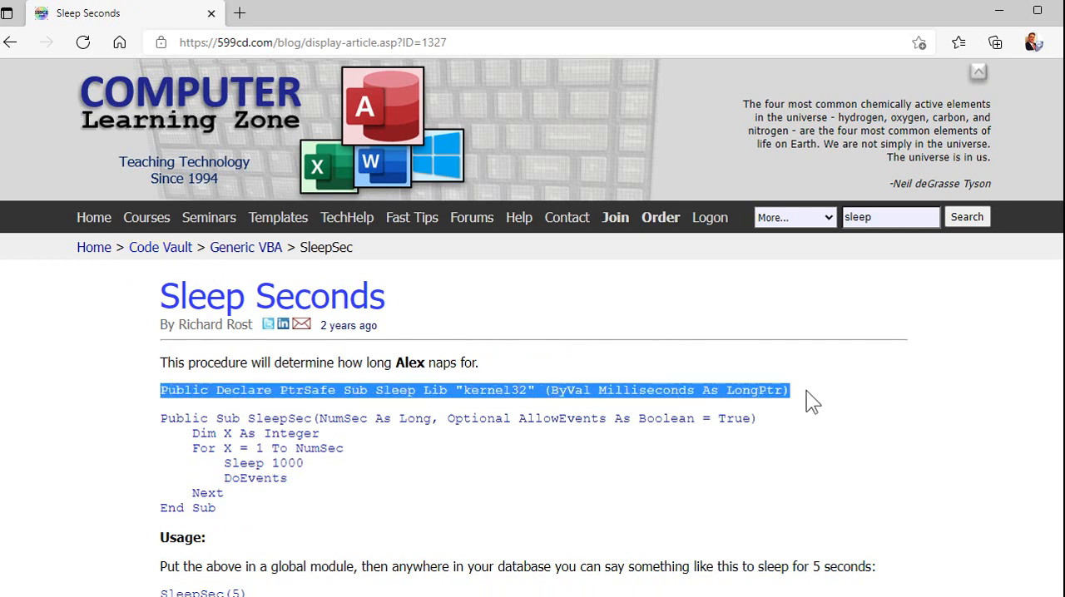
{"action": "left_click", "coordinate": [802, 451]}
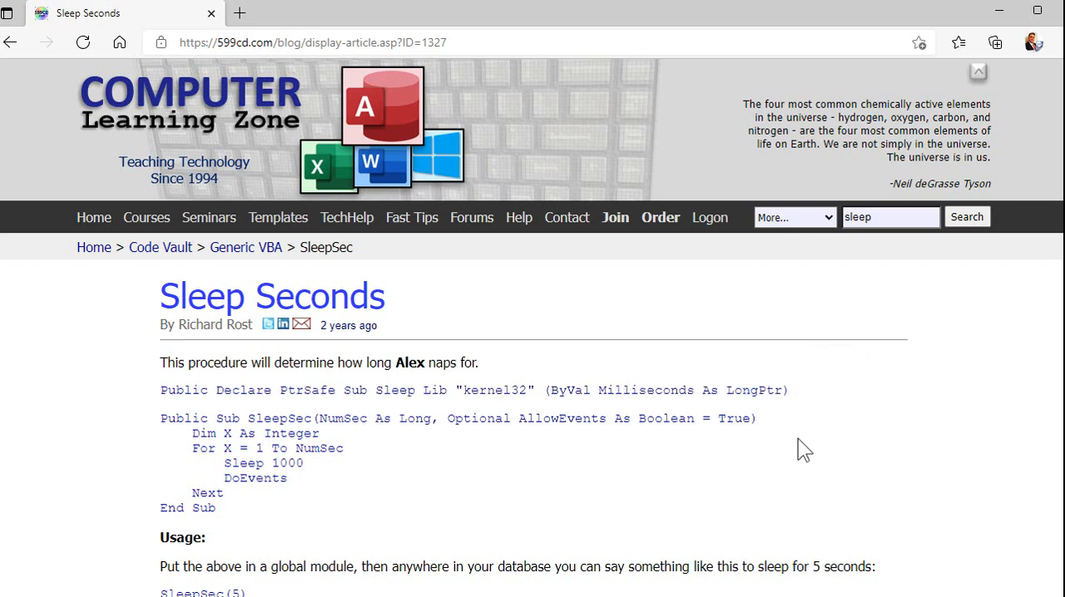
{"action": "mouse_move", "coordinate": [626, 536]}
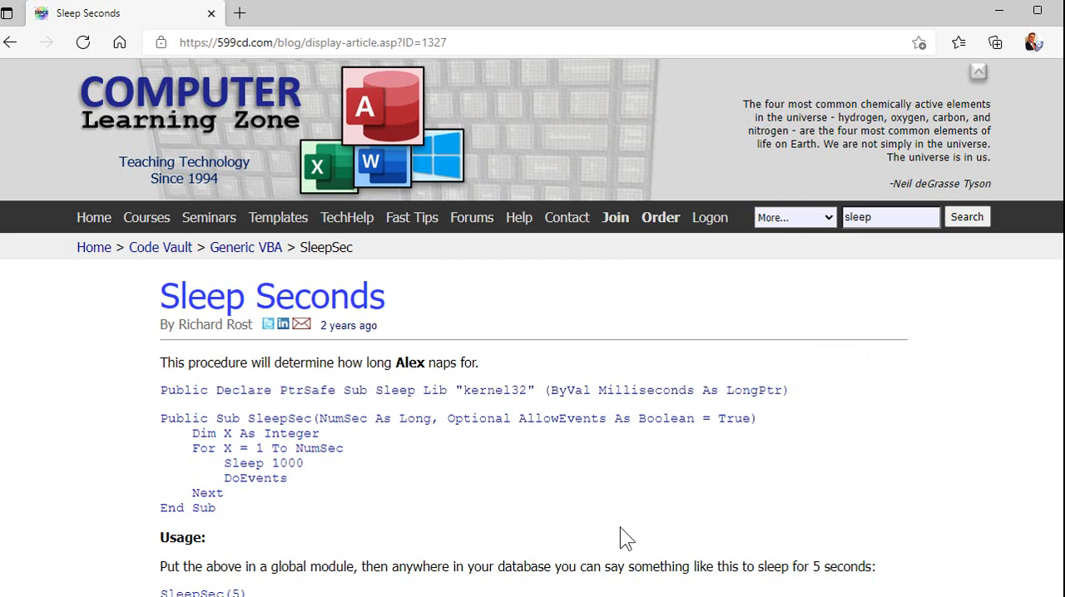
{"action": "mouse_move", "coordinate": [787, 427]}
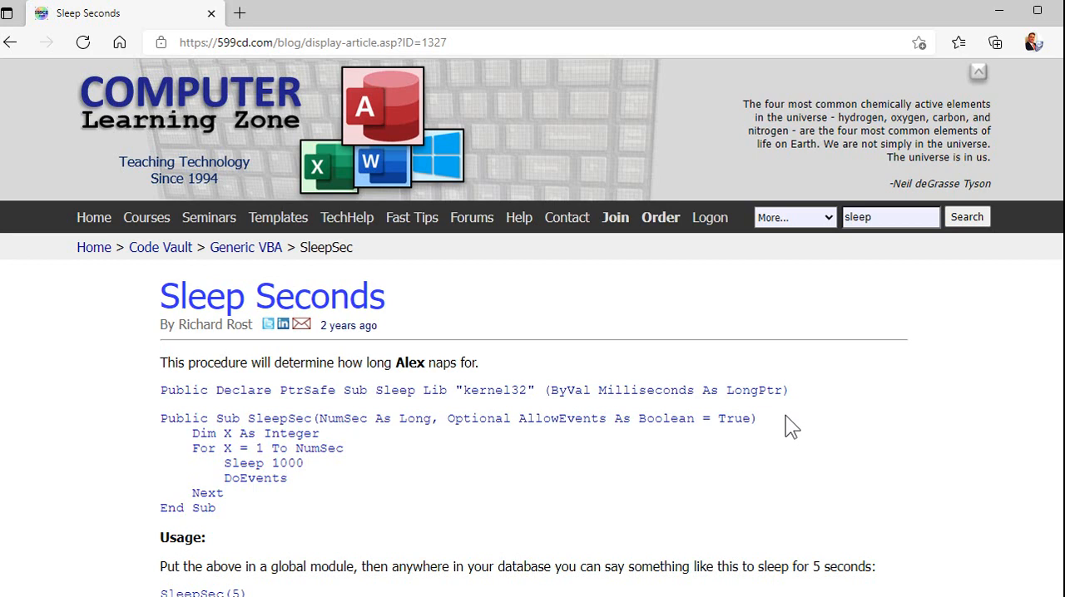
- Select the whole Public Declare Sleep line so it can be copied
{"action": "left_click_drag", "start_coordinate": [160, 389], "coordinate": [283, 390]}
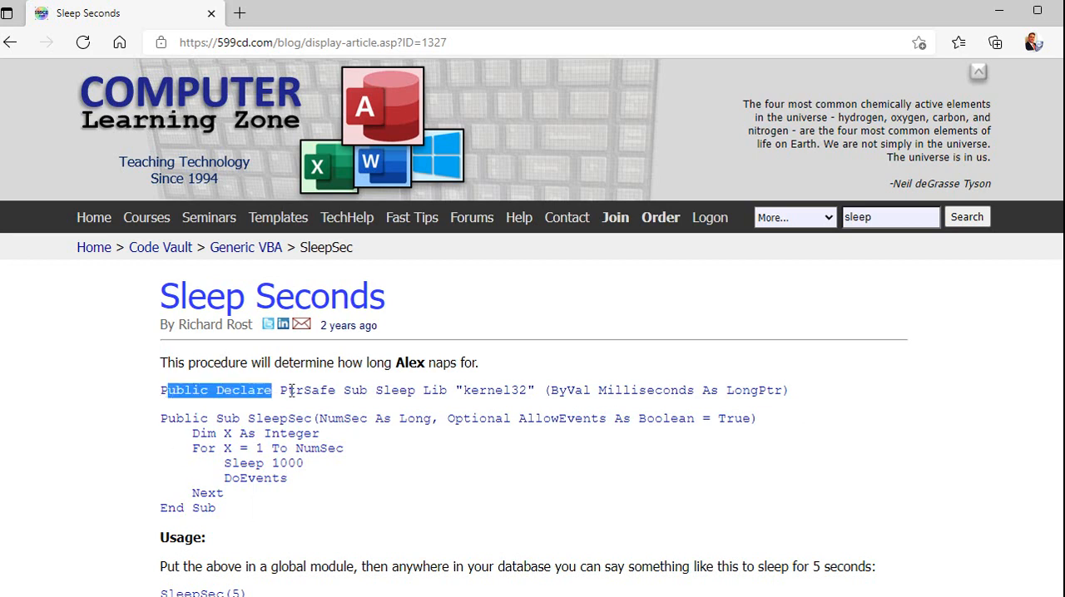
{"action": "left_click", "coordinate": [163, 389]}
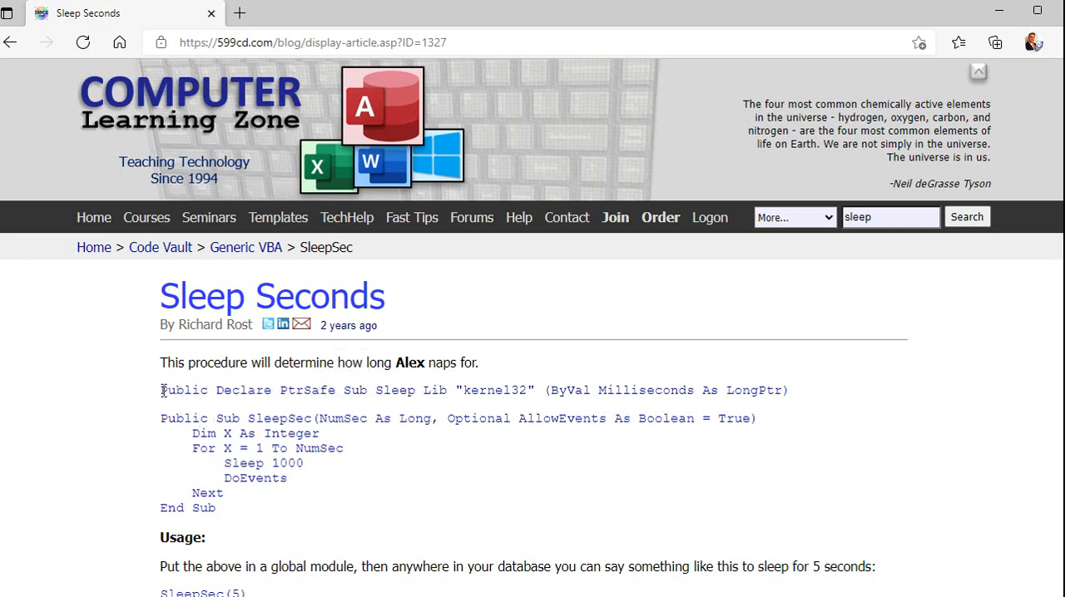
{"action": "left_click_drag", "start_coordinate": [161, 390], "coordinate": [557, 389]}
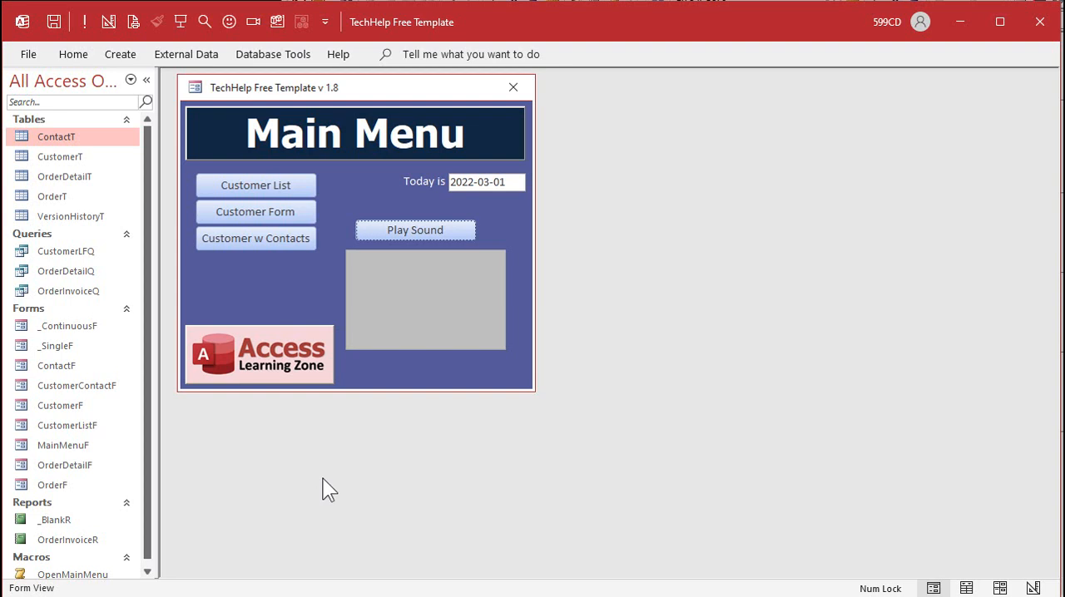
- Create a new standard module containing the Public Declare PtrSafe Sub Sleep kernel32 declaration
{"action": "left_click", "coordinate": [119, 53]}
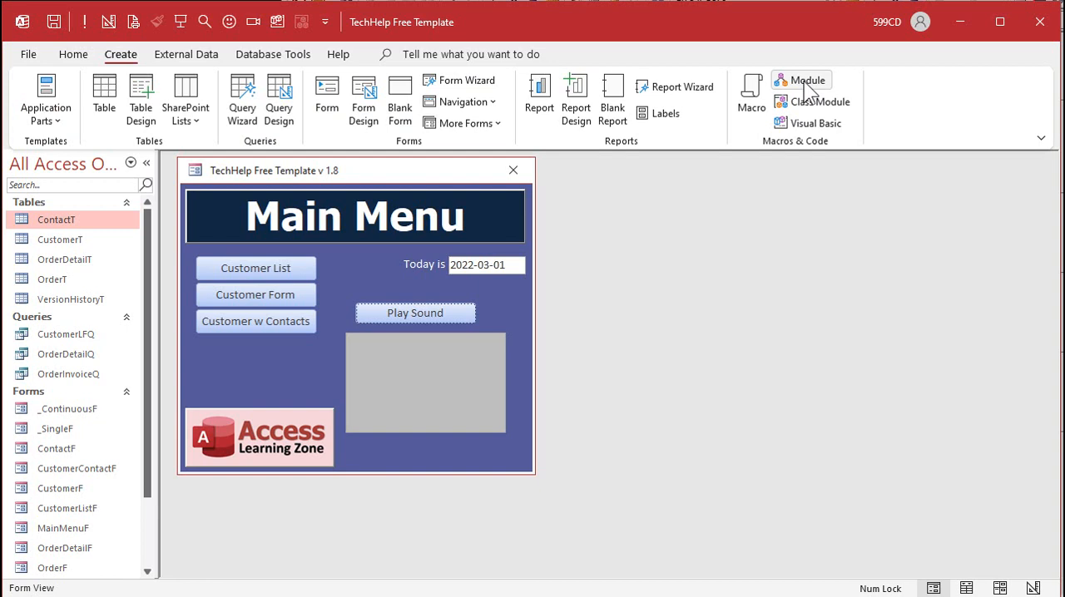
{"action": "mouse_move", "coordinate": [812, 90]}
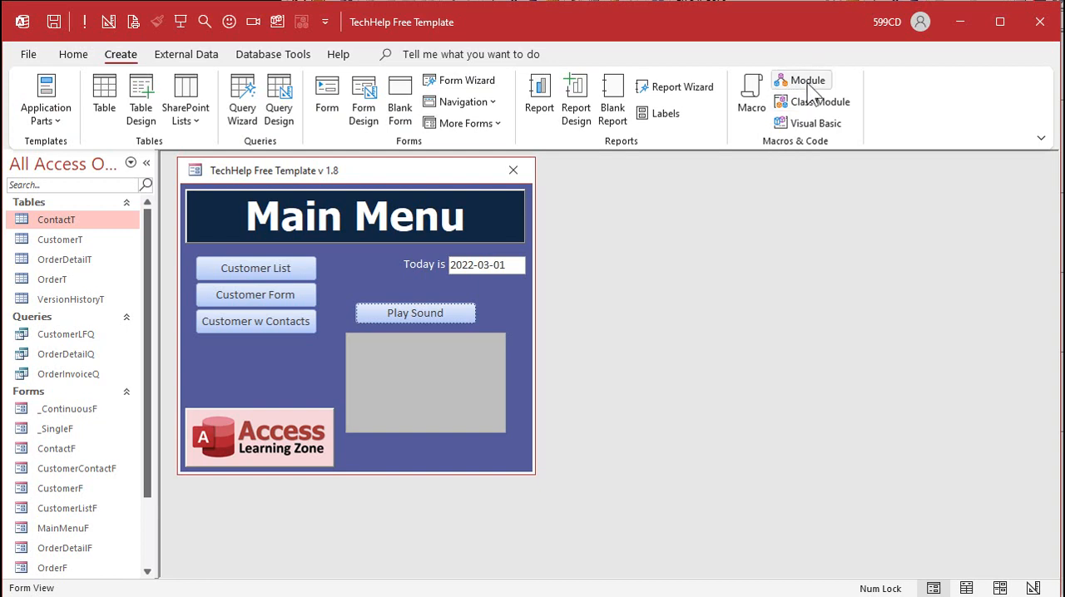
{"action": "left_click", "coordinate": [802, 80]}
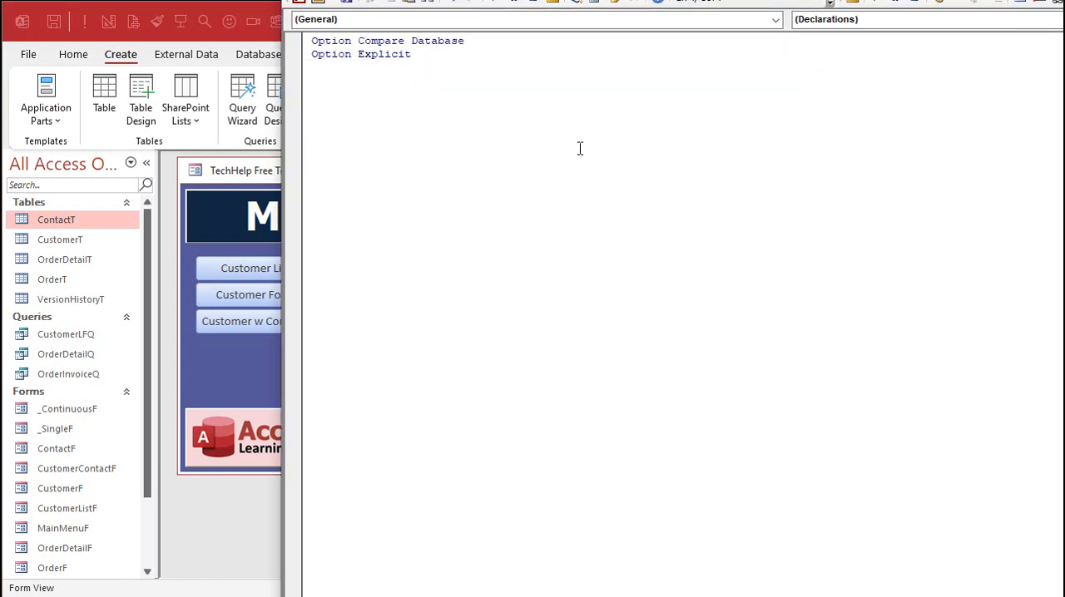
{"action": "type", "text": "Public Declare PtrSafe Sub Sleep Lib \"kernel32\" (ByVal Milliseconds As LongPtr)"}
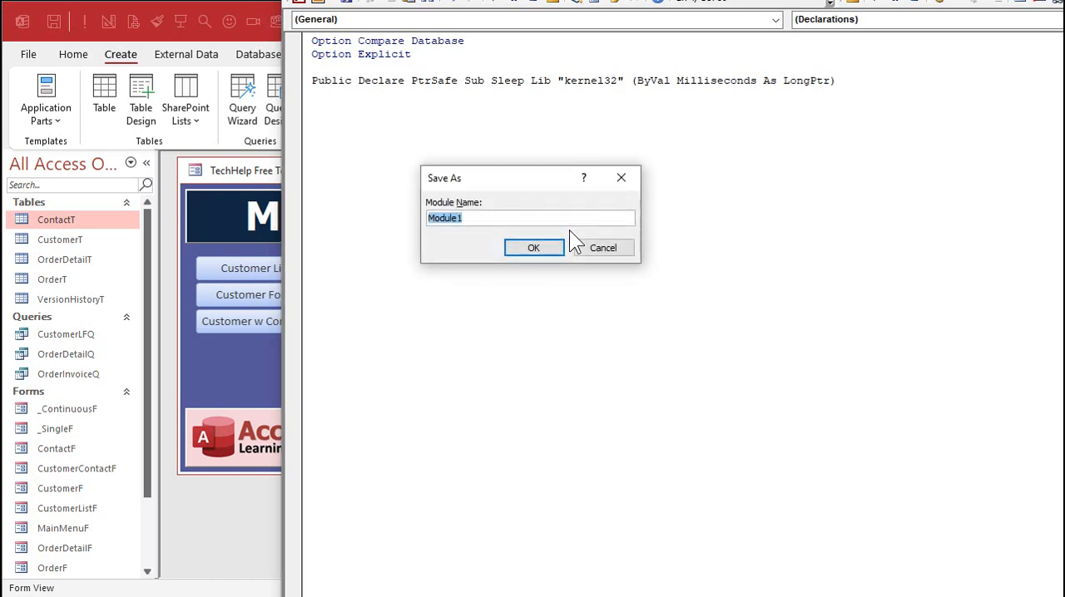
- Save the module as Global and reopen it to review the Sleep and Milliseconds parts of the declaration
{"action": "type", "text": "Glob"}
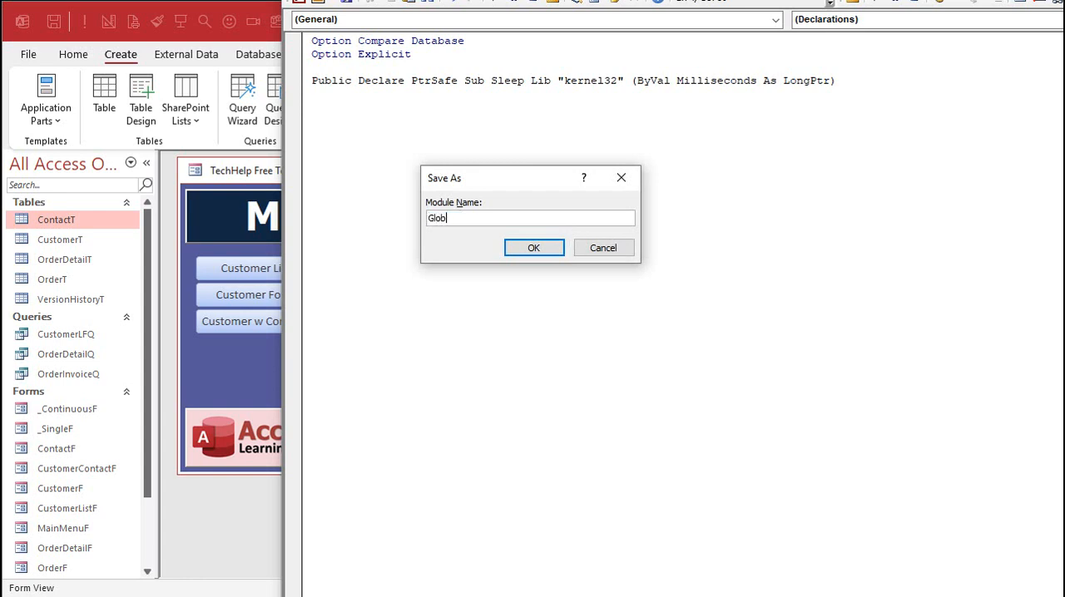
{"action": "left_click", "coordinate": [533, 247]}
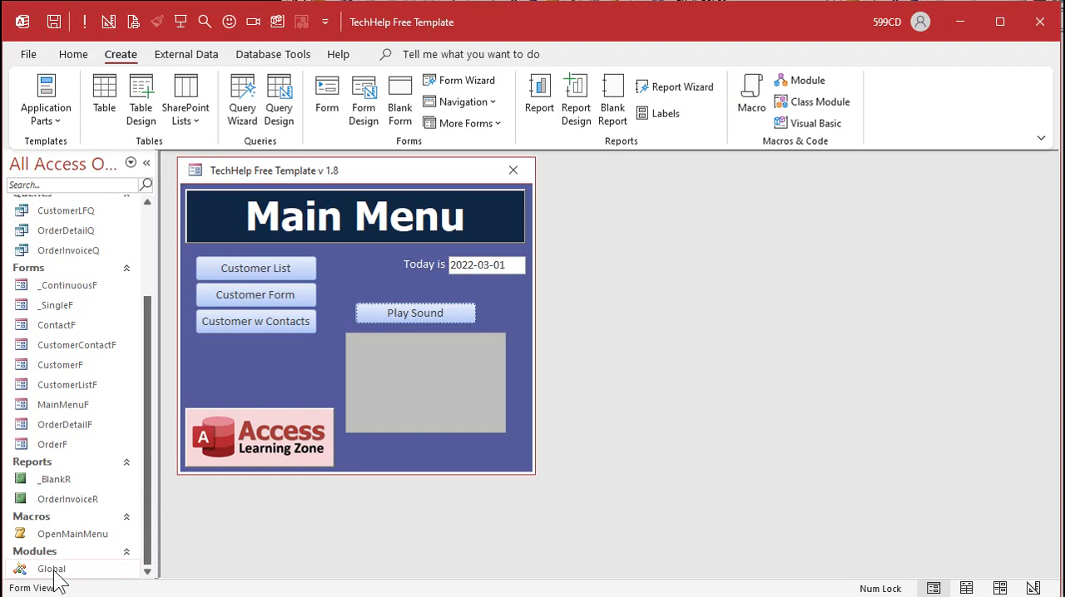
{"action": "double_click", "coordinate": [50, 569]}
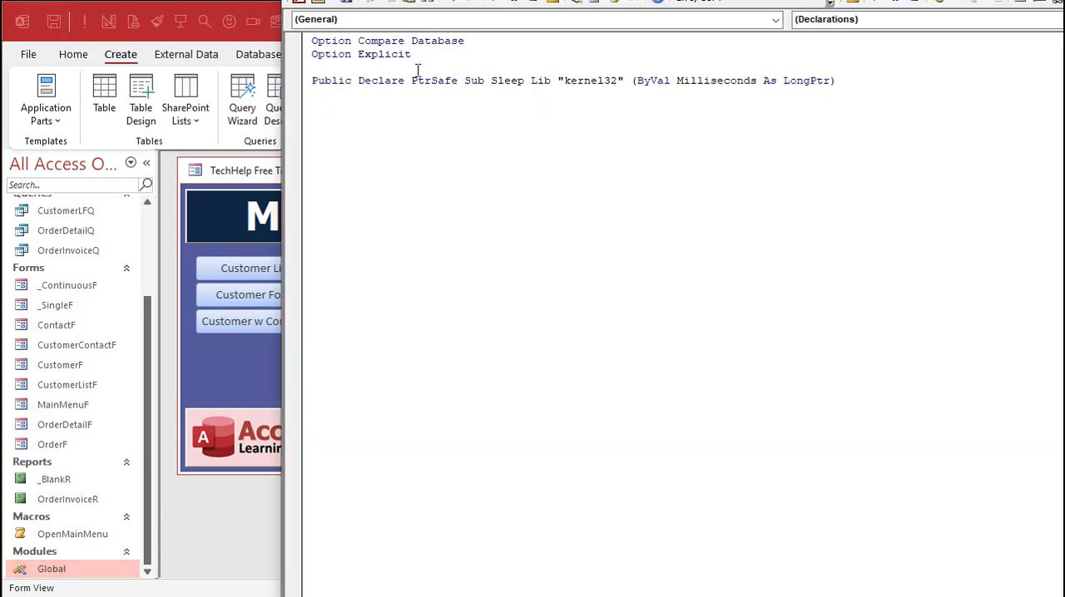
{"action": "mouse_move", "coordinate": [504, 80]}
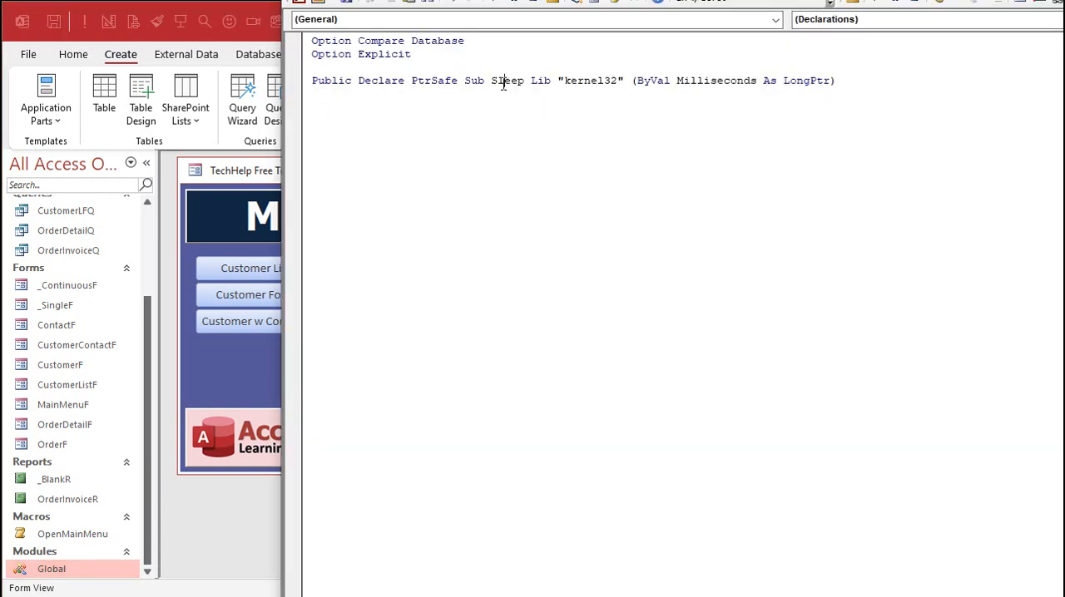
{"action": "double_click", "coordinate": [506, 80]}
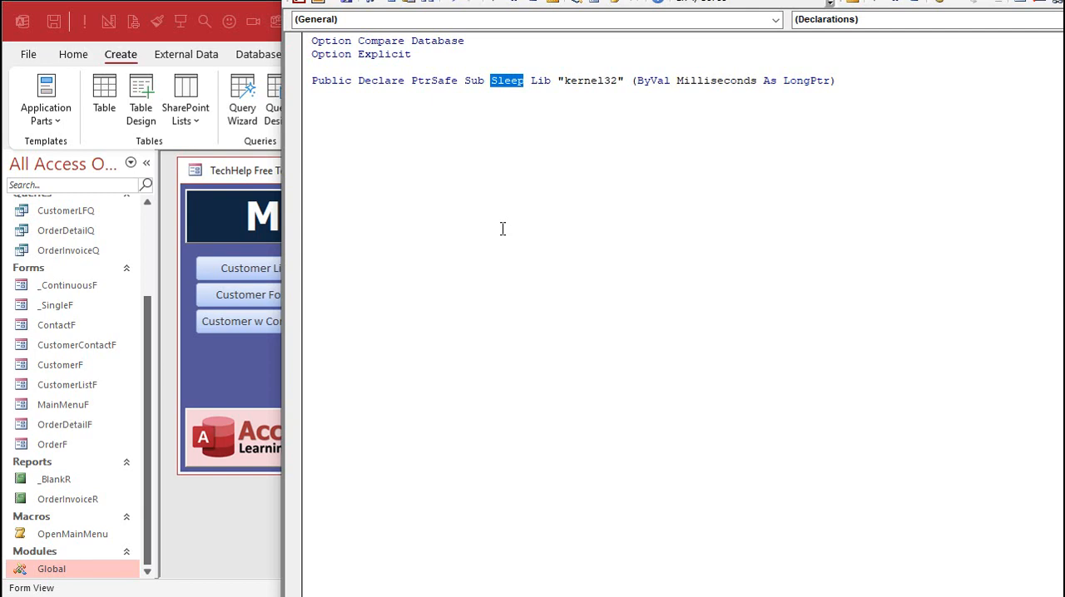
{"action": "mouse_move", "coordinate": [509, 98]}
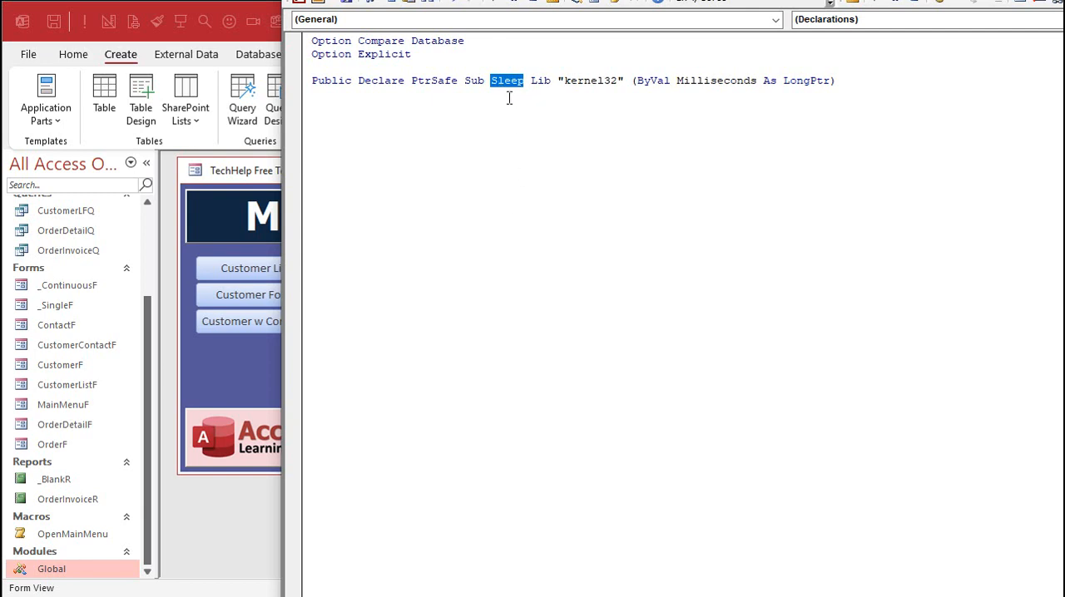
{"action": "mouse_move", "coordinate": [730, 80]}
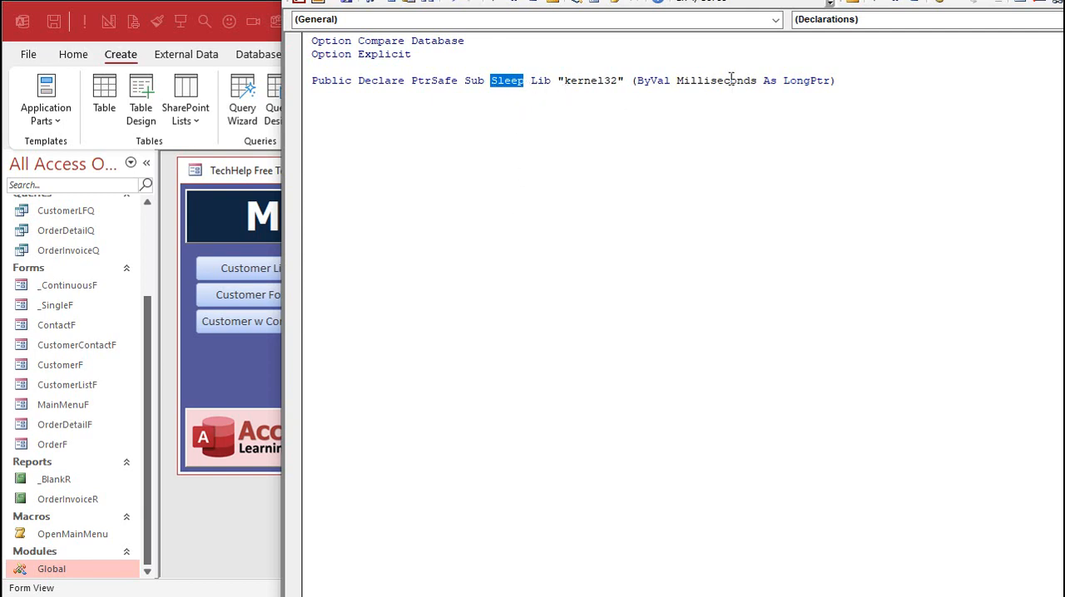
{"action": "double_click", "coordinate": [714, 80]}
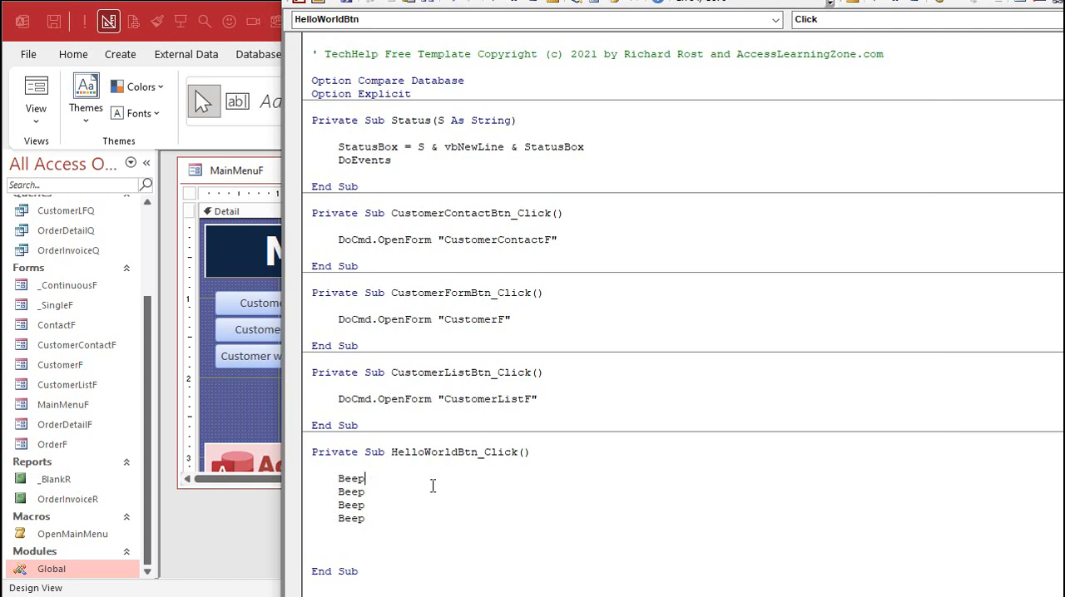
- Insert Sleep 1000 lines after the first and second Beep statements for one-second pauses
{"action": "type", "text": "slee"}
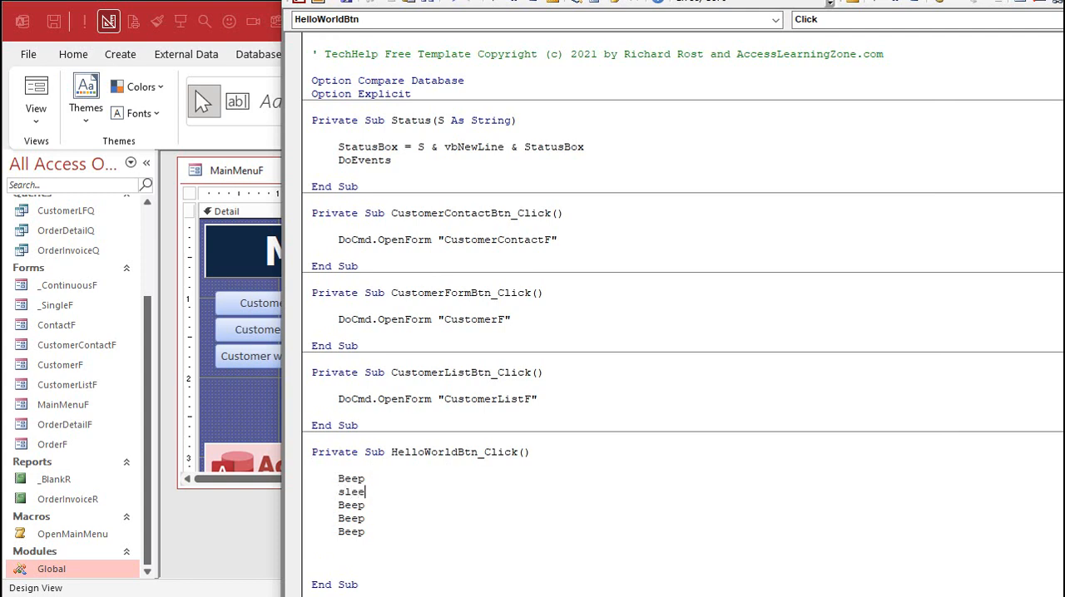
{"action": "type", "text": "Sleep 1000"}
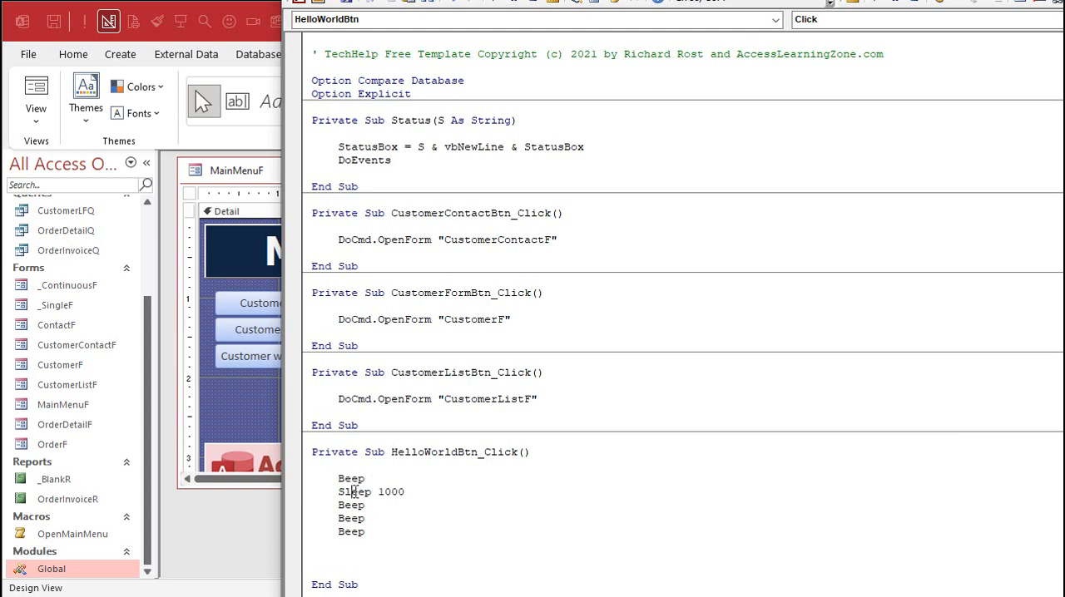
{"action": "double_click", "coordinate": [340, 493]}
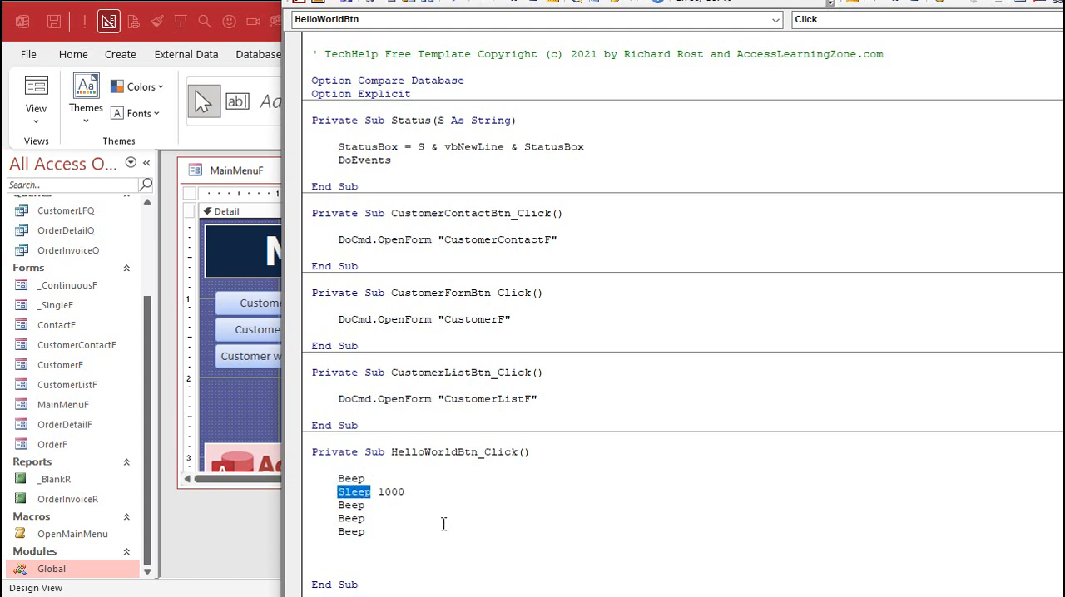
{"action": "left_click", "coordinate": [338, 493]}
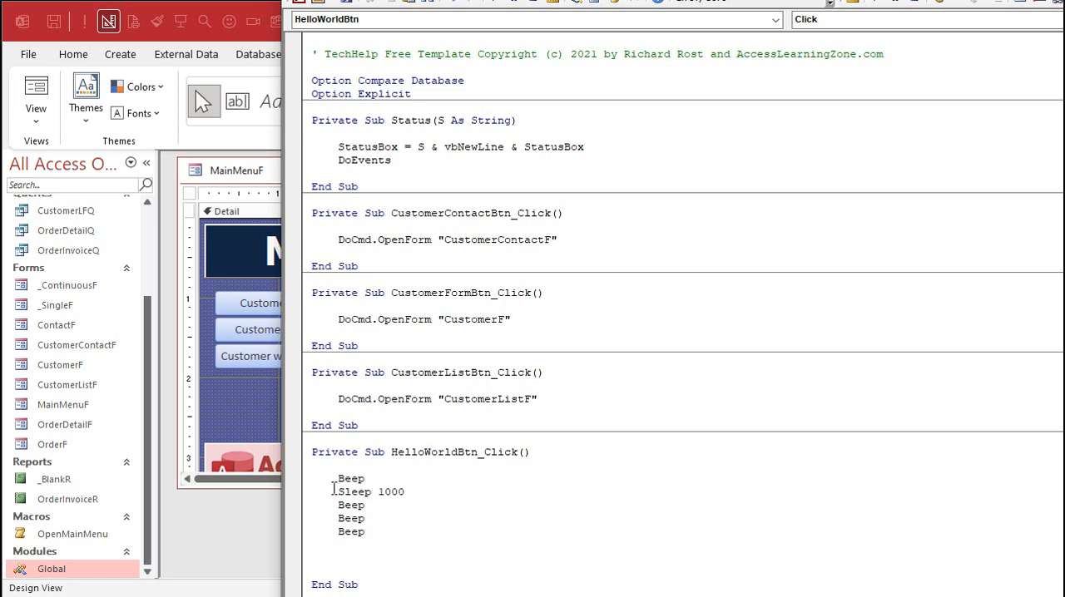
{"action": "left_click", "coordinate": [383, 506]}
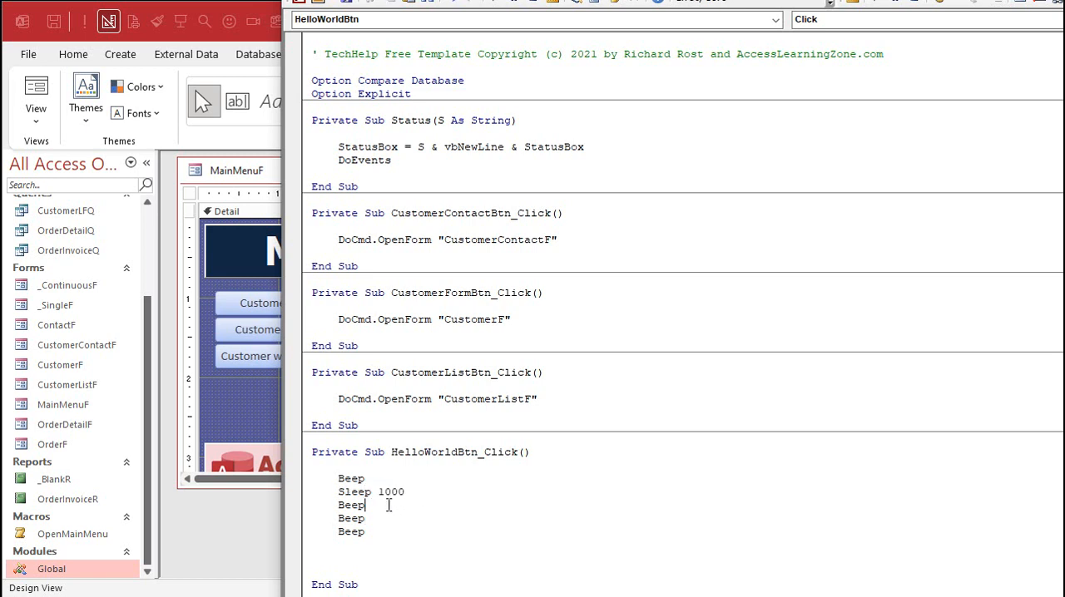
{"action": "type", "text": "Sleep 1000"}
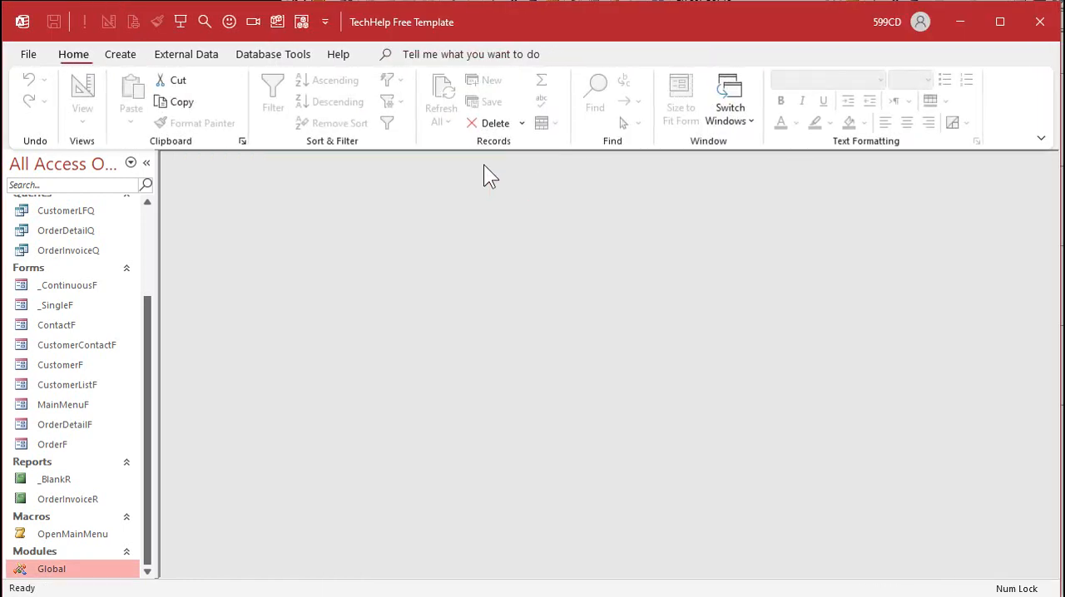
- Reopen MainMenuF from the navigation pane to try the Play Sound button
{"action": "double_click", "coordinate": [63, 406]}
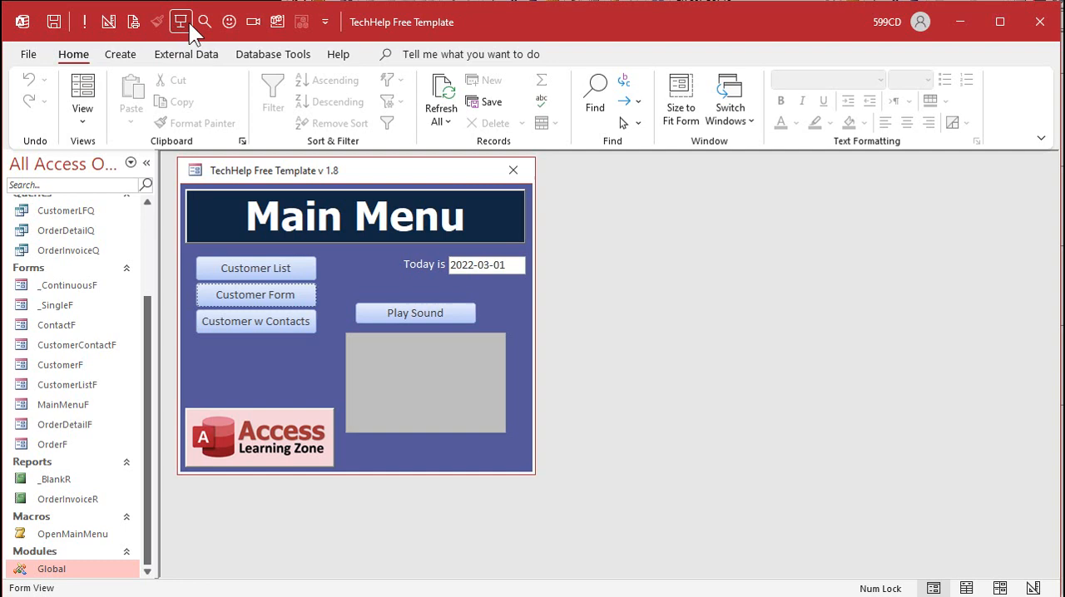
{"action": "left_click", "coordinate": [63, 405]}
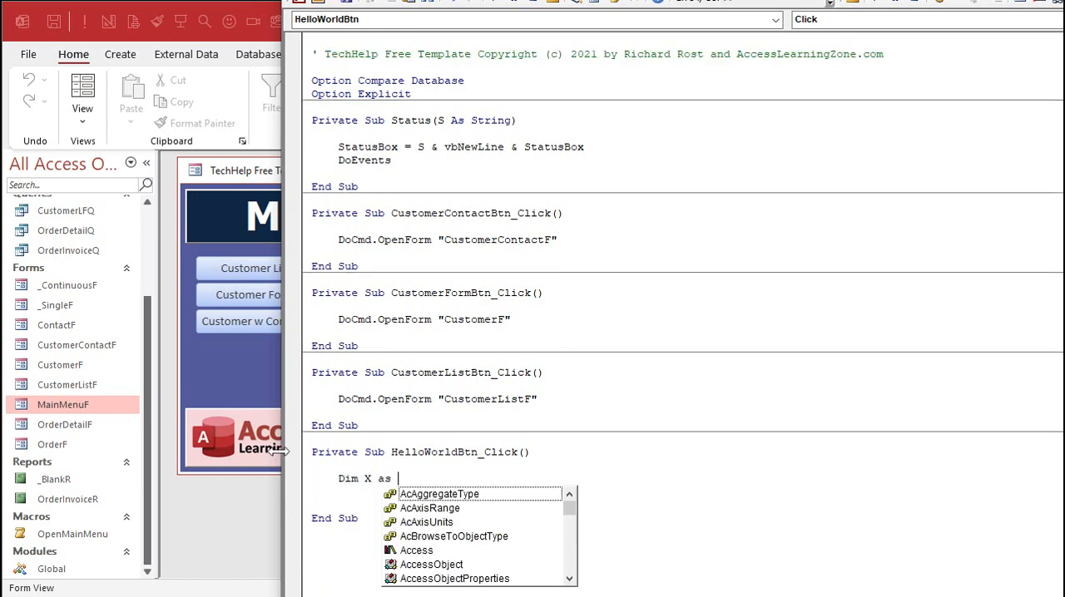
- Declare Dim X As Long and write a For X = 1 To 5 loop with Beep inside
{"action": "type", "text": "Long"}
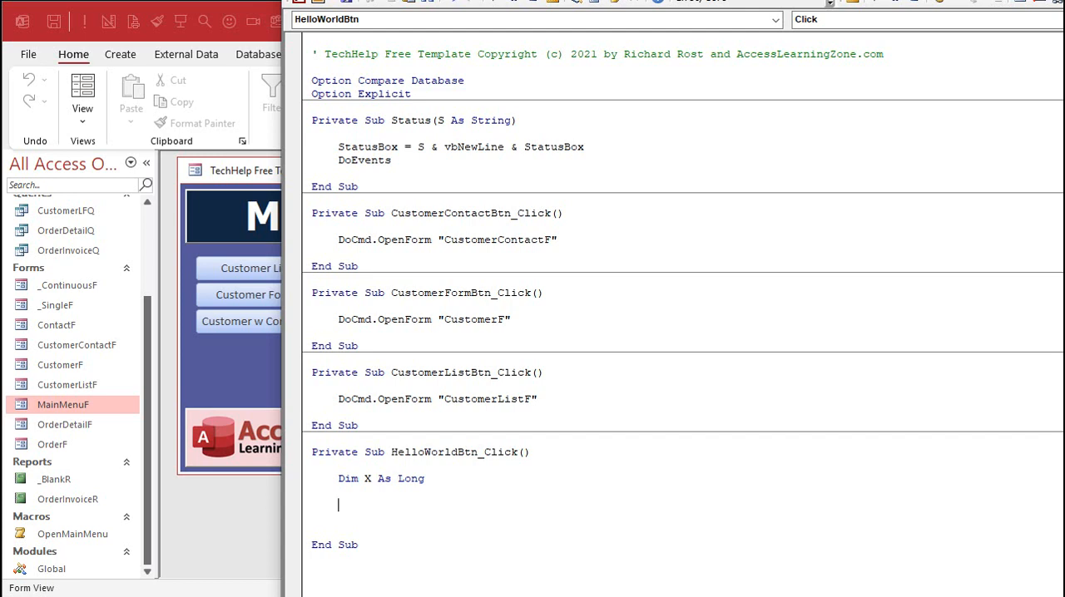
{"action": "type", "text": "For X 1"}
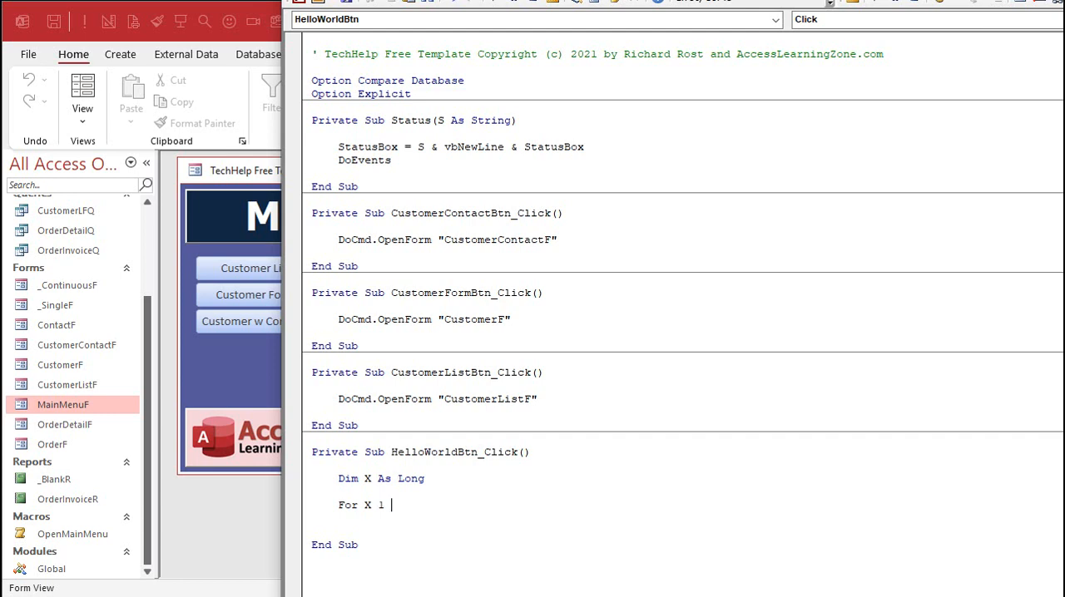
{"action": "type", "text": "= 1 to"}
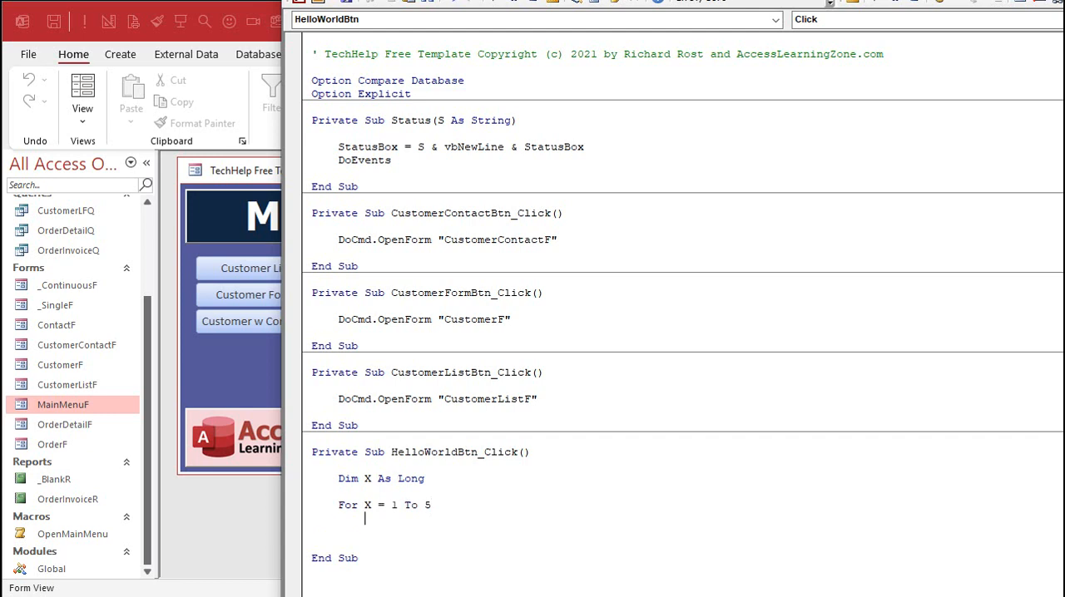
{"action": "type", "text": "Beep"}
{"action": "type", "text": "Sleep 1000"}
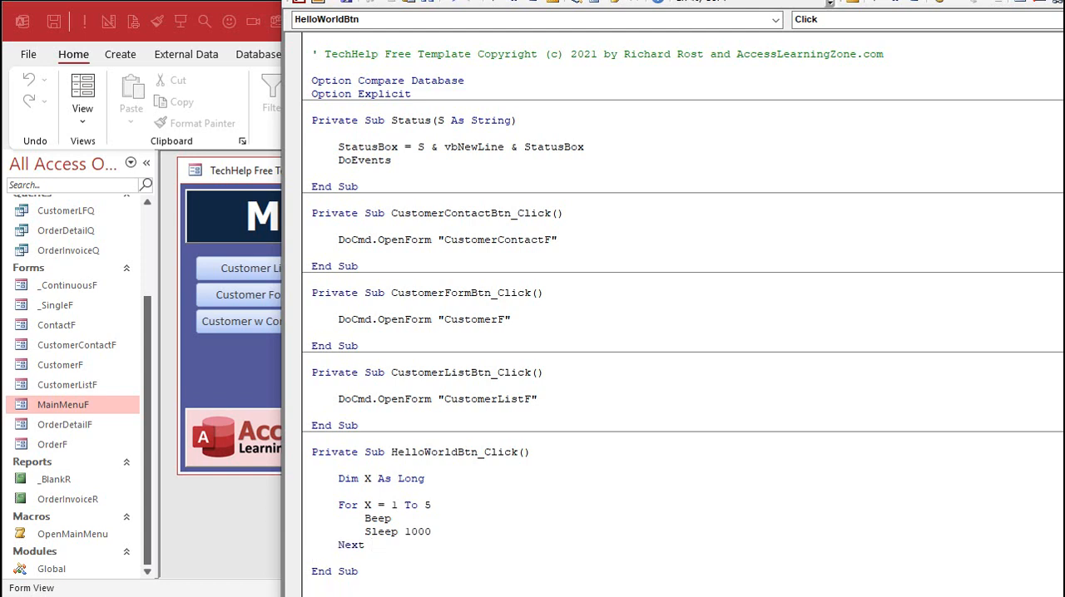
{"action": "mouse_move", "coordinate": [371, 533]}
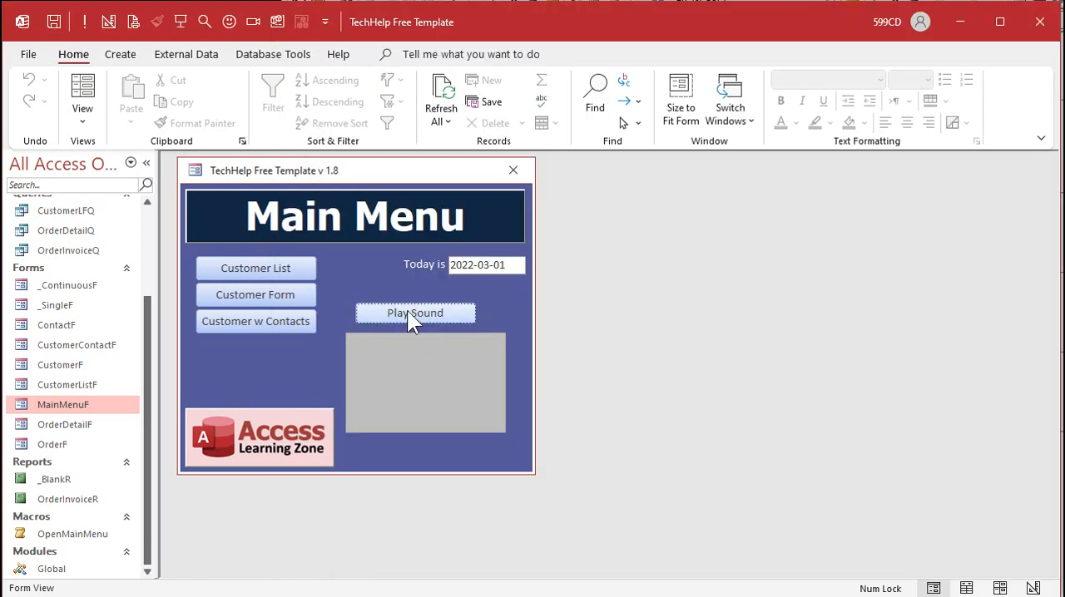
{"action": "mouse_move", "coordinate": [469, 321]}
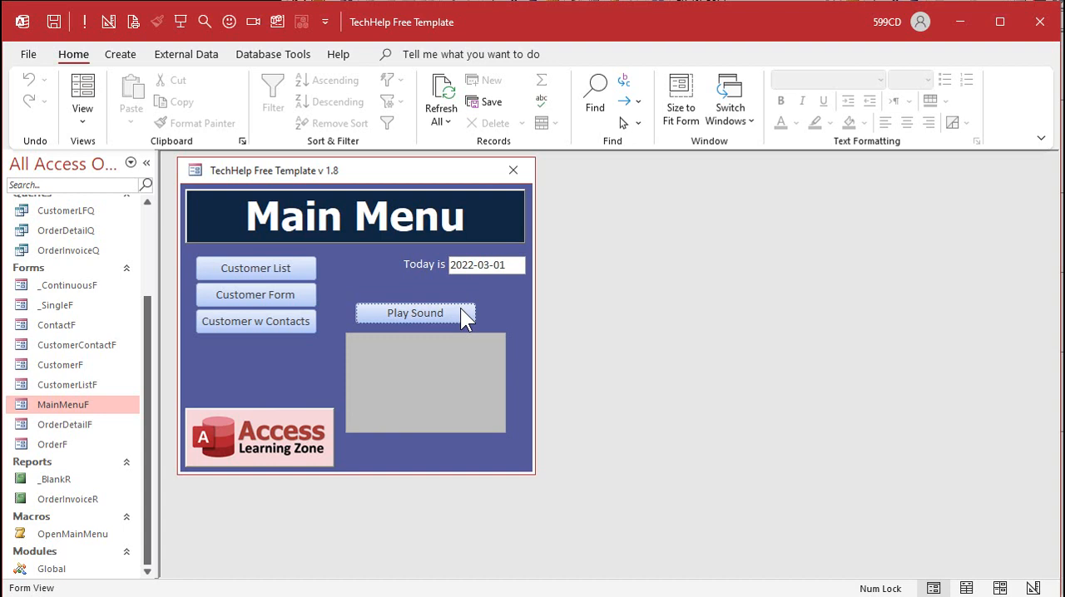
{"action": "mouse_move", "coordinate": [378, 344]}
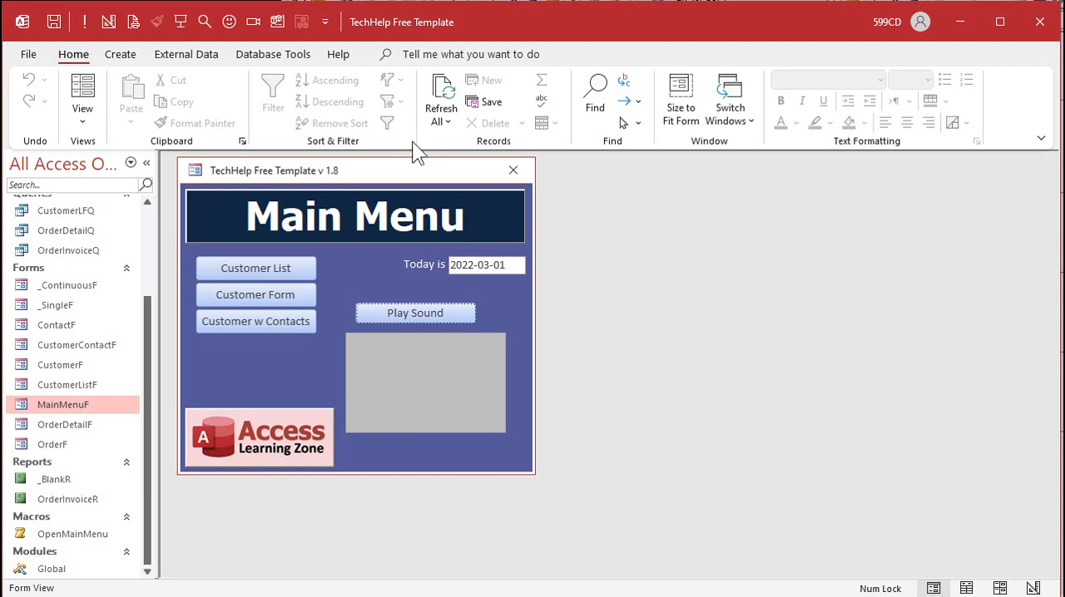
{"action": "mouse_move", "coordinate": [283, 184]}
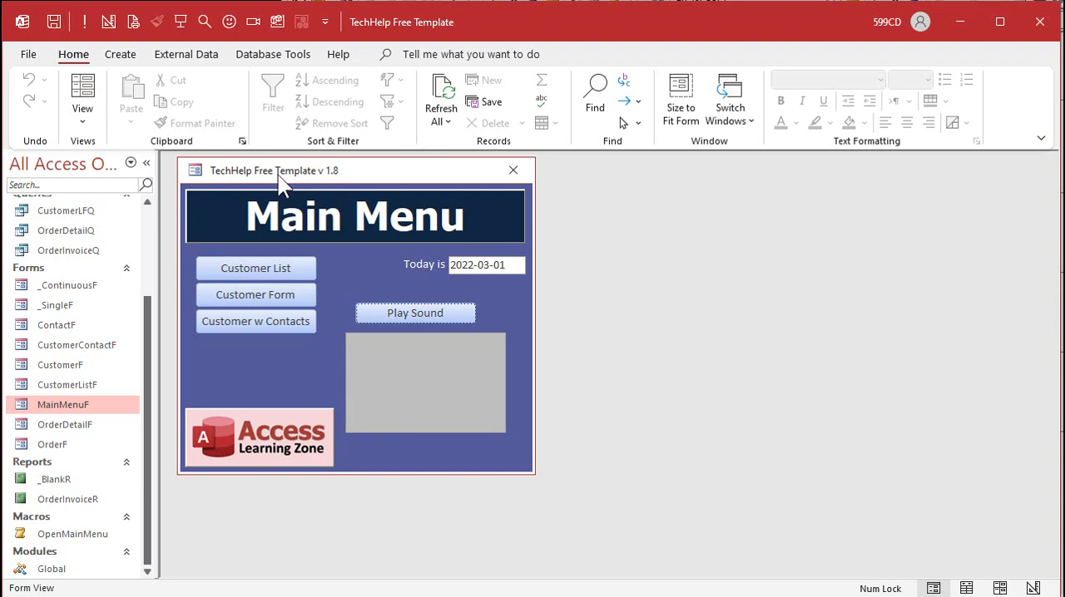
{"action": "mouse_move", "coordinate": [431, 430]}
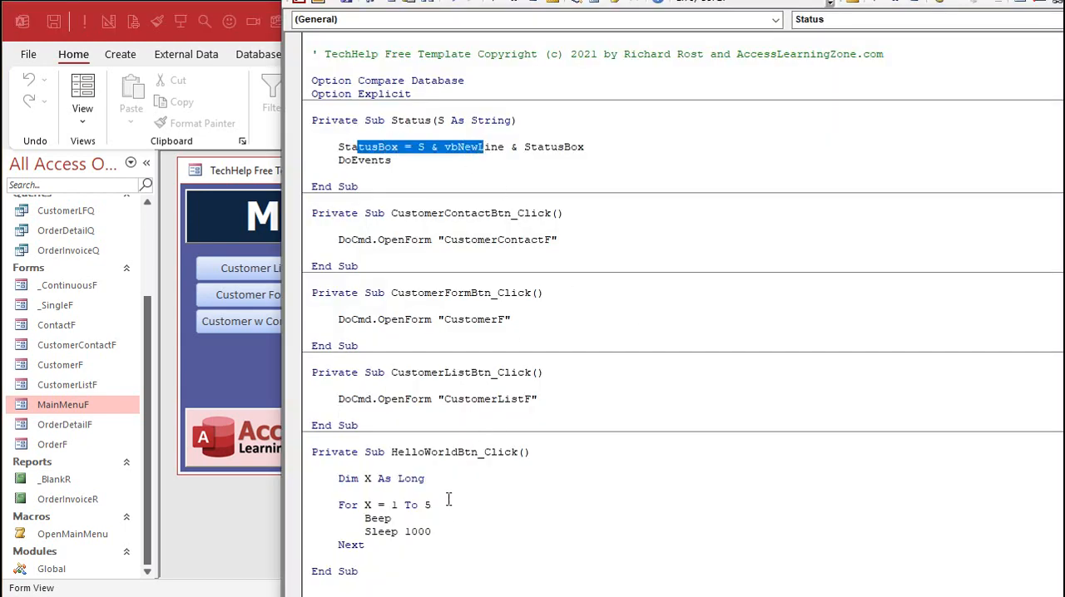
- Start a status "Count: " & line inside the loop above Beep
{"action": "left_click", "coordinate": [479, 506]}
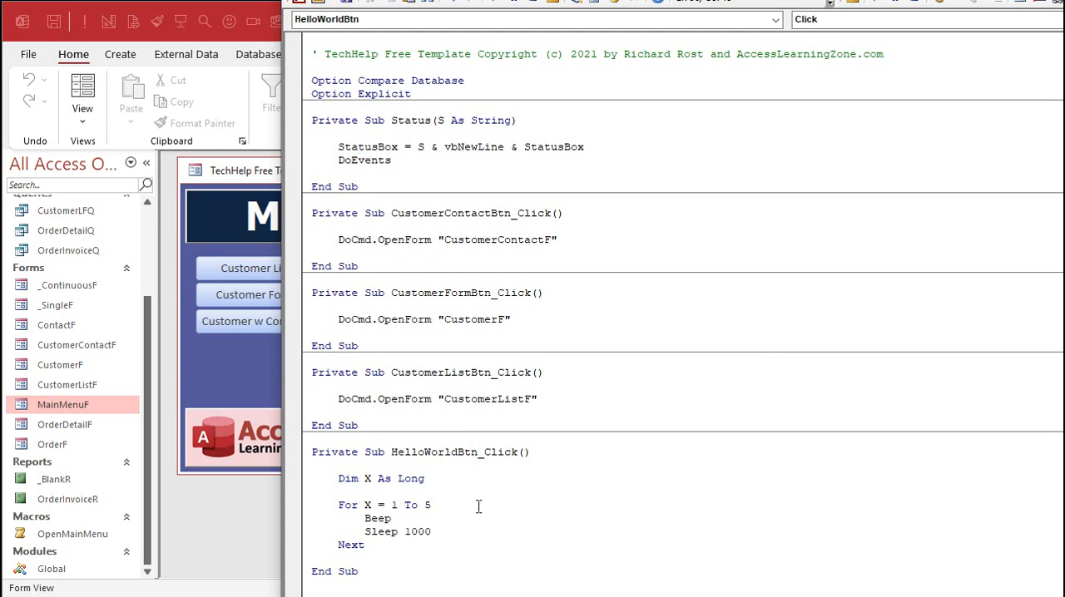
{"action": "type", "text": "status"}
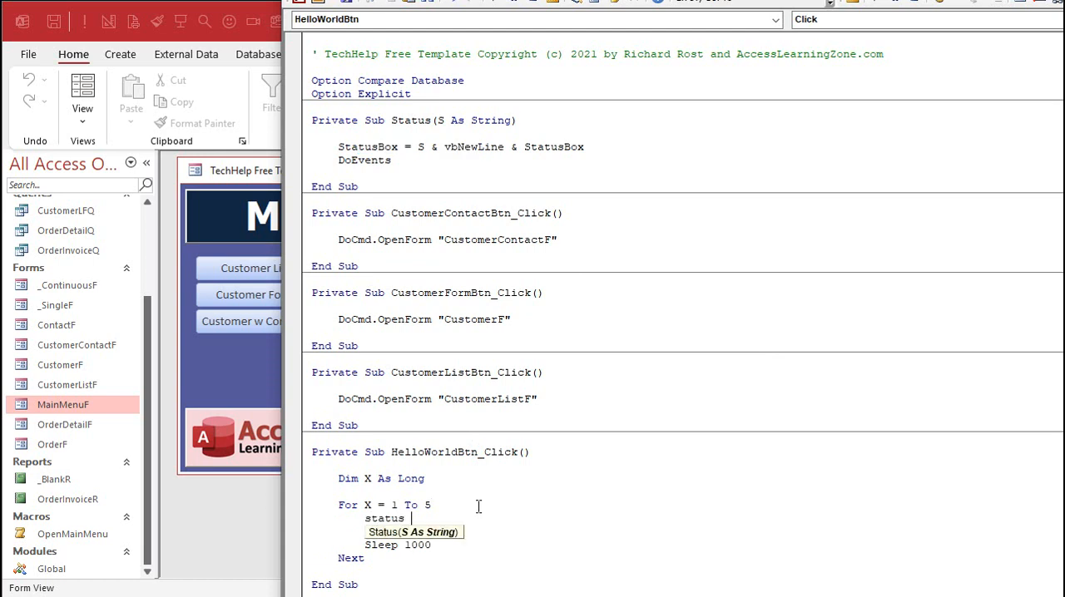
{"action": "type", "text": "\"Count: \" &"}
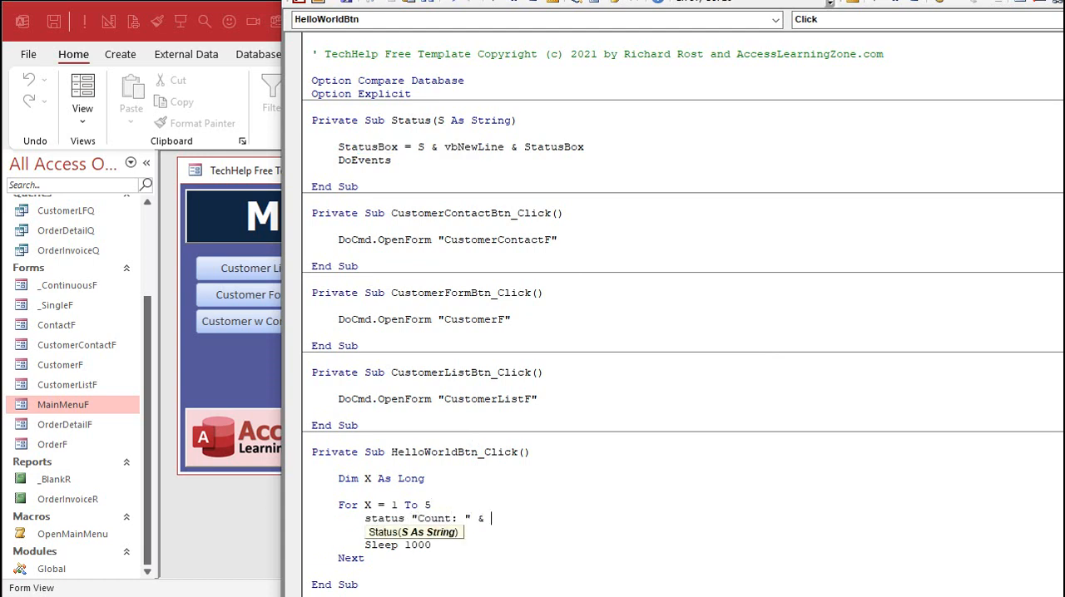